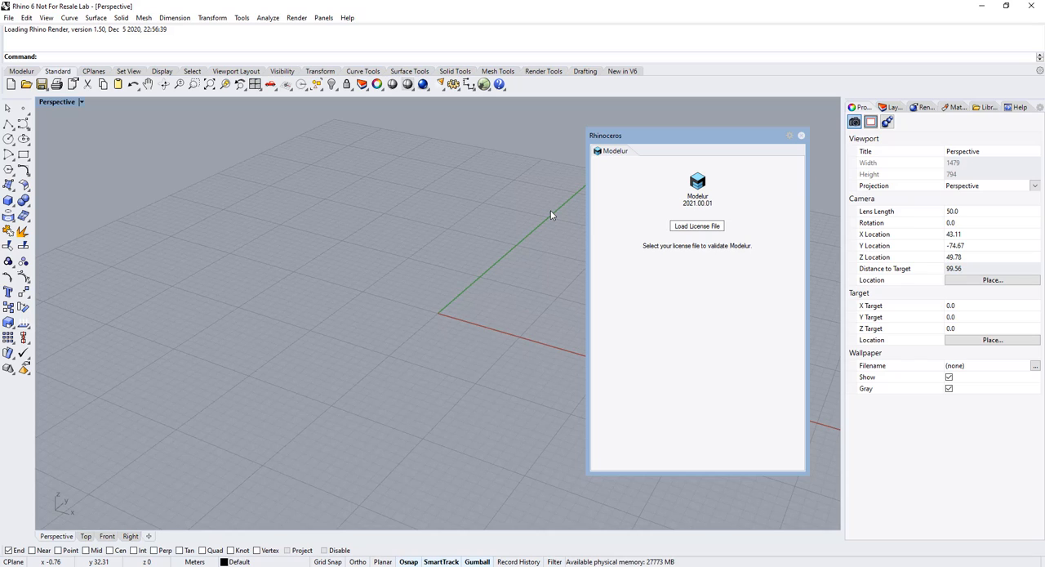
mouse_move(551, 214)
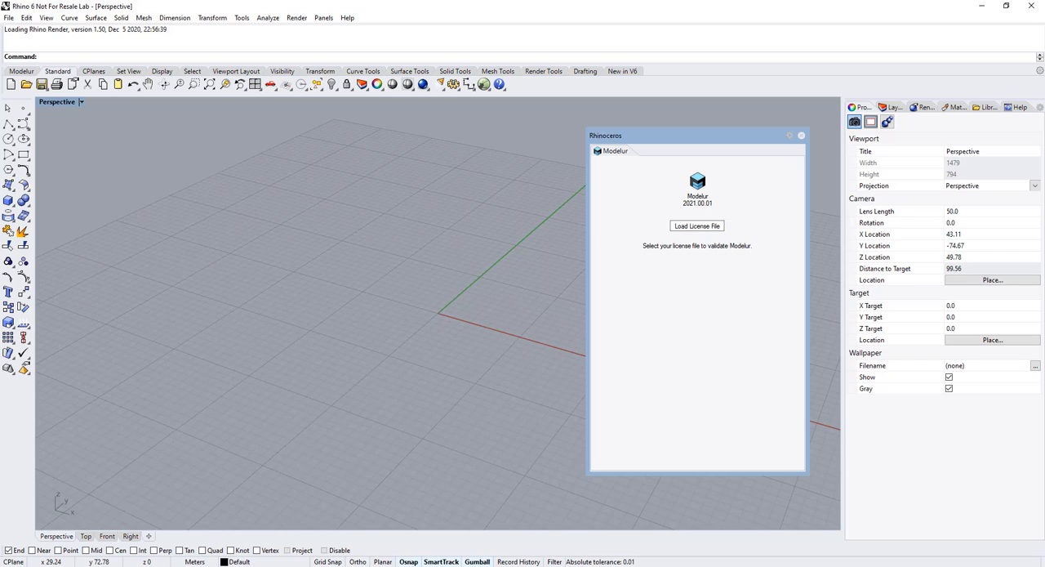
mouse_move(552, 215)
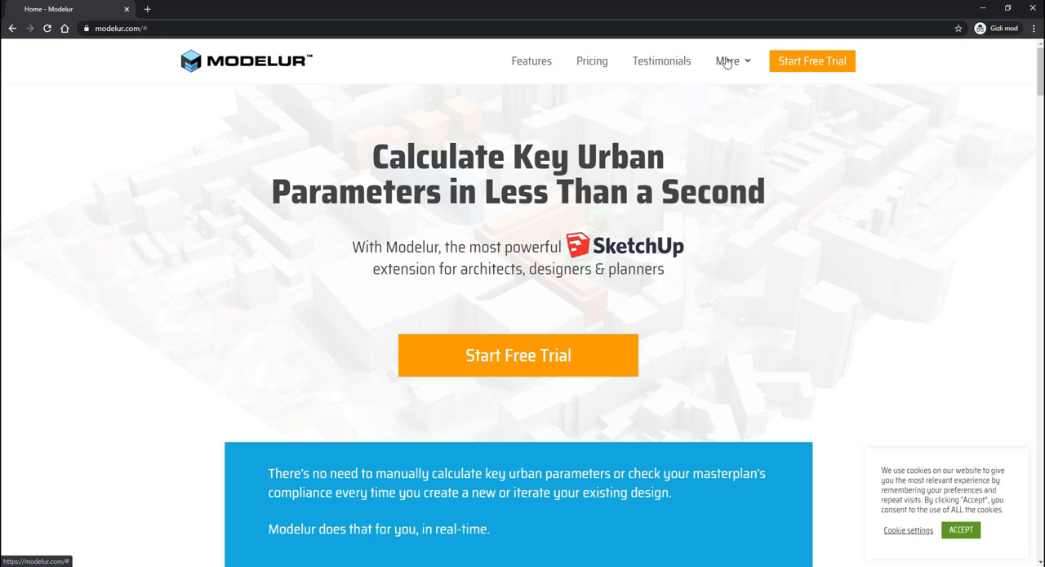
Go from modelur.com to food4rhino.com and search the catalogue for Modelur.
left_click(724, 61)
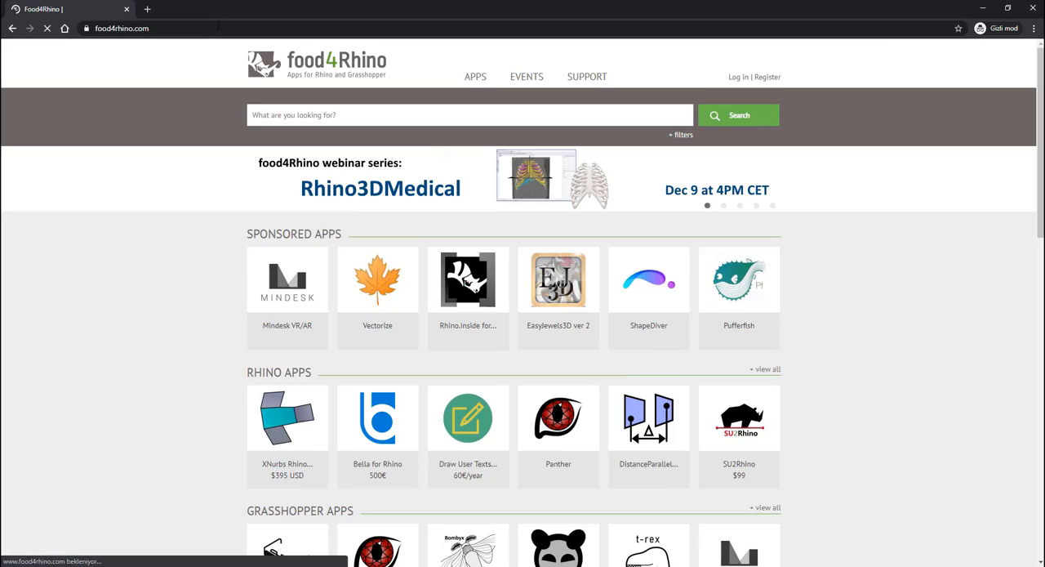
type("M")
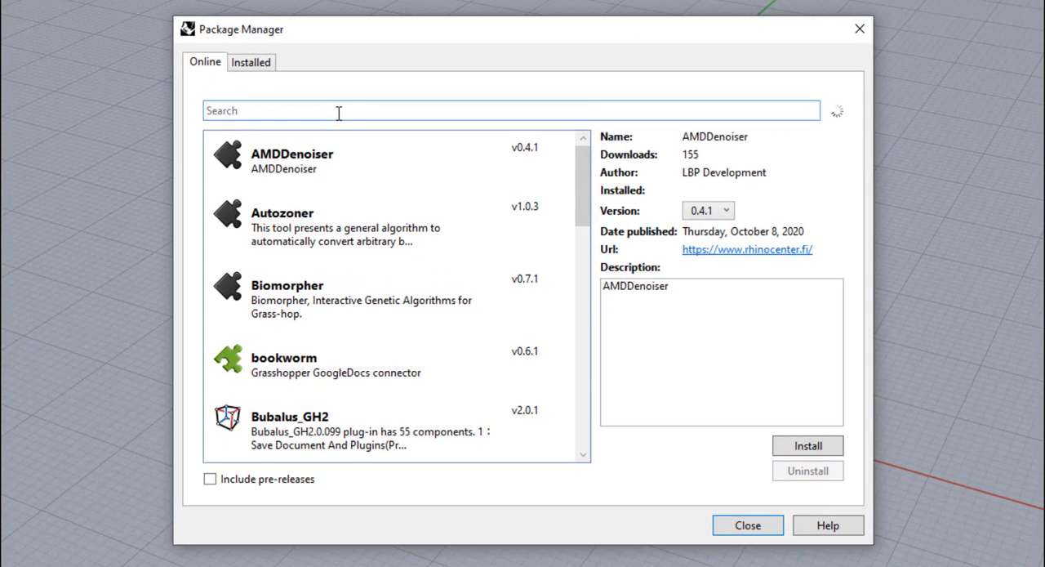
Close Package Manager and the license window, reopen Modelur, and choose Load License File.
left_click(748, 525)
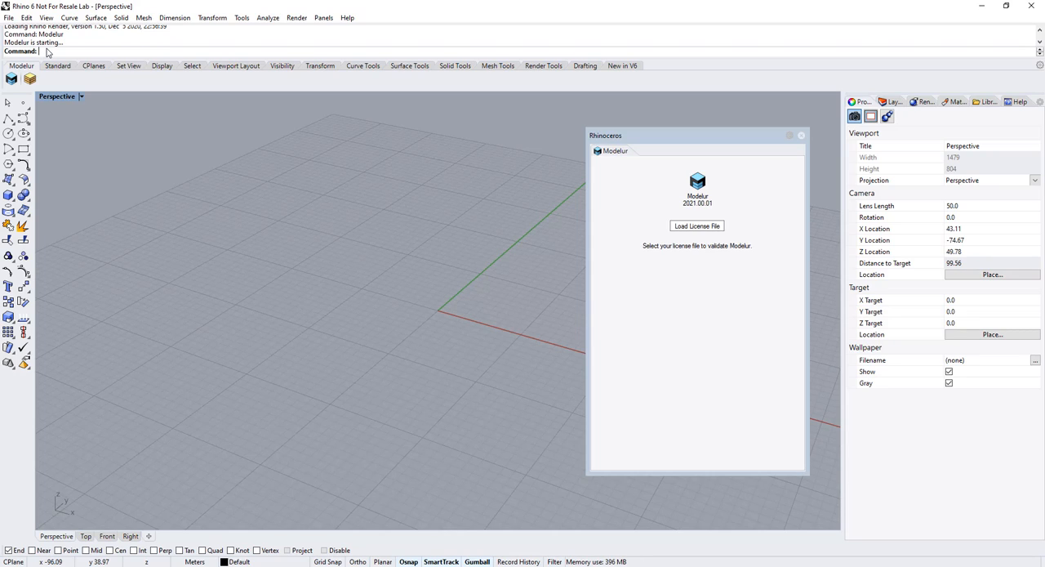
mouse_move(802, 137)
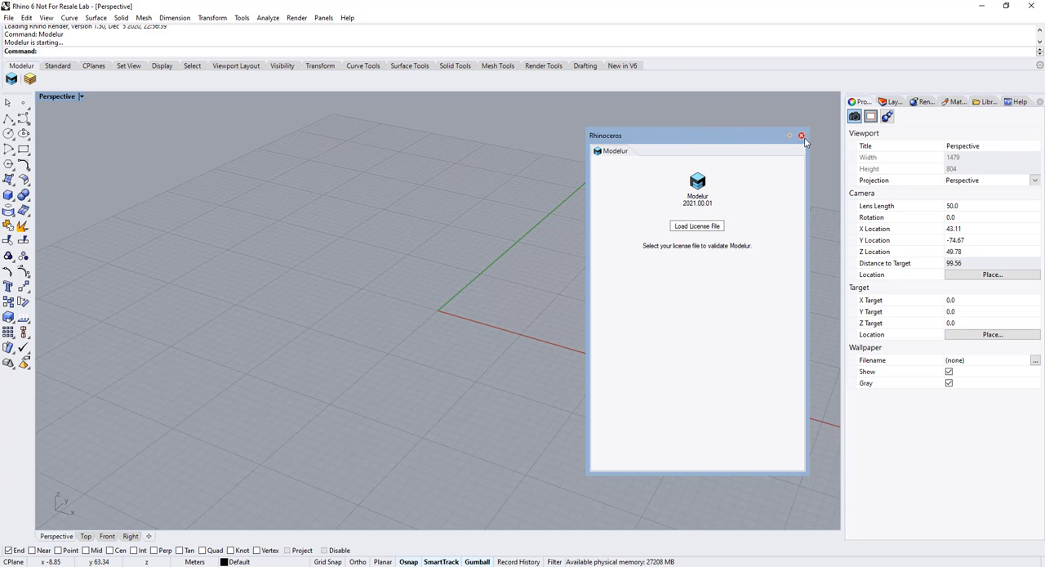
left_click(801, 135)
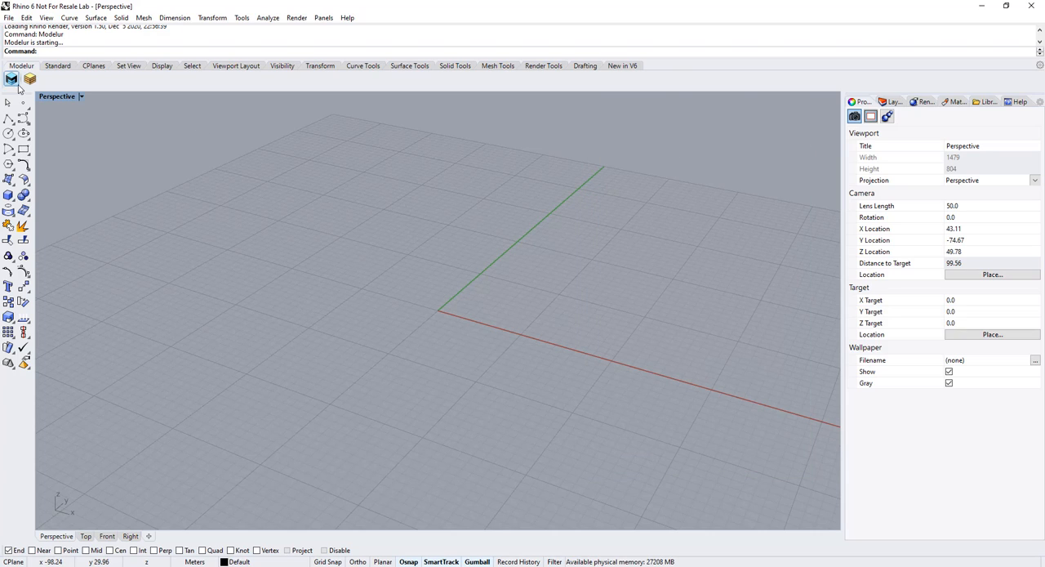
left_click(7, 79)
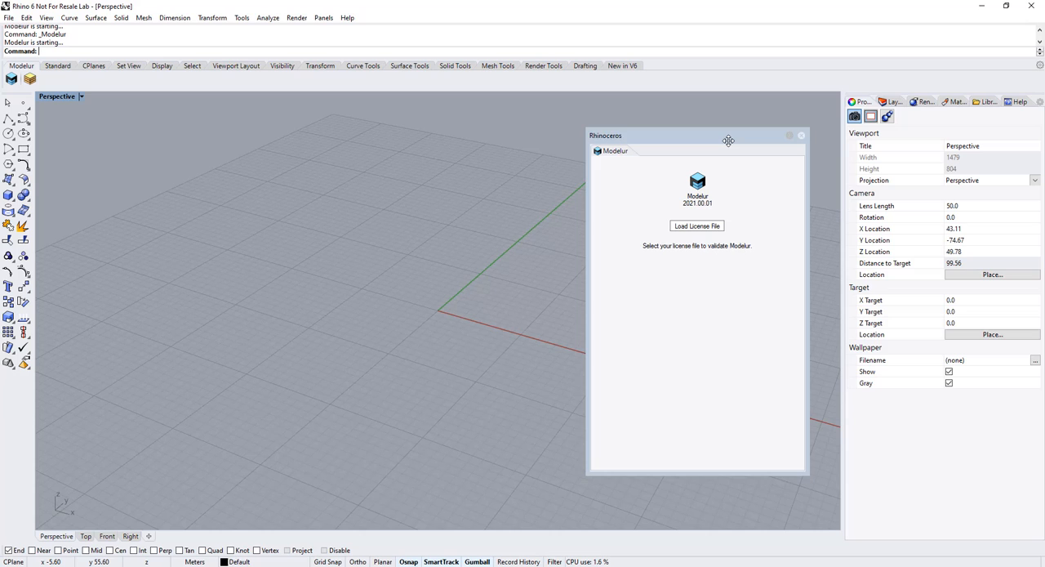
mouse_move(718, 286)
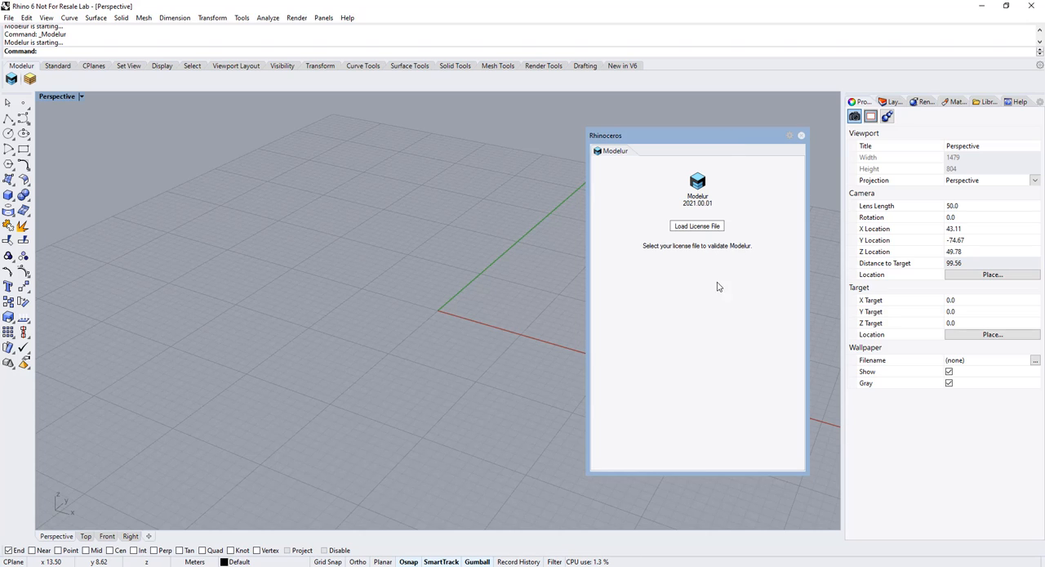
left_click(696, 226)
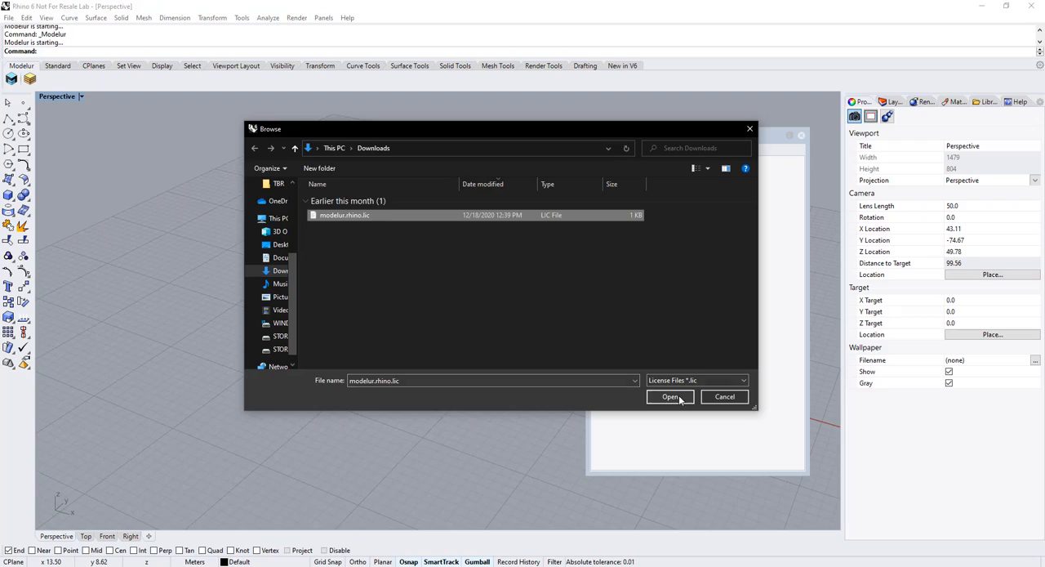
Load modelur.rhino.lic from Downloads to activate the Modelur parameter panel.
left_click(670, 397)
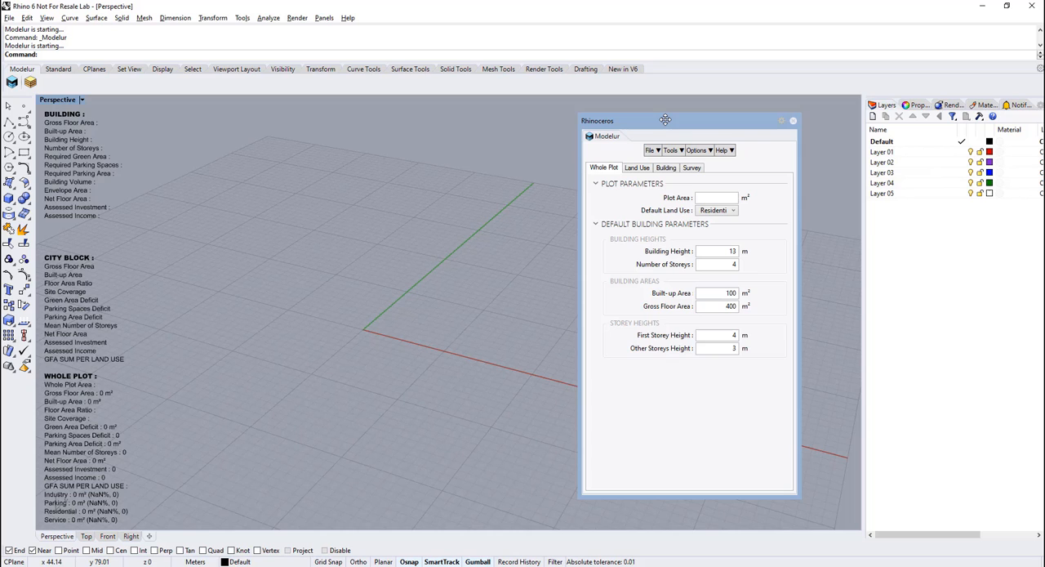
left_click(790, 120)
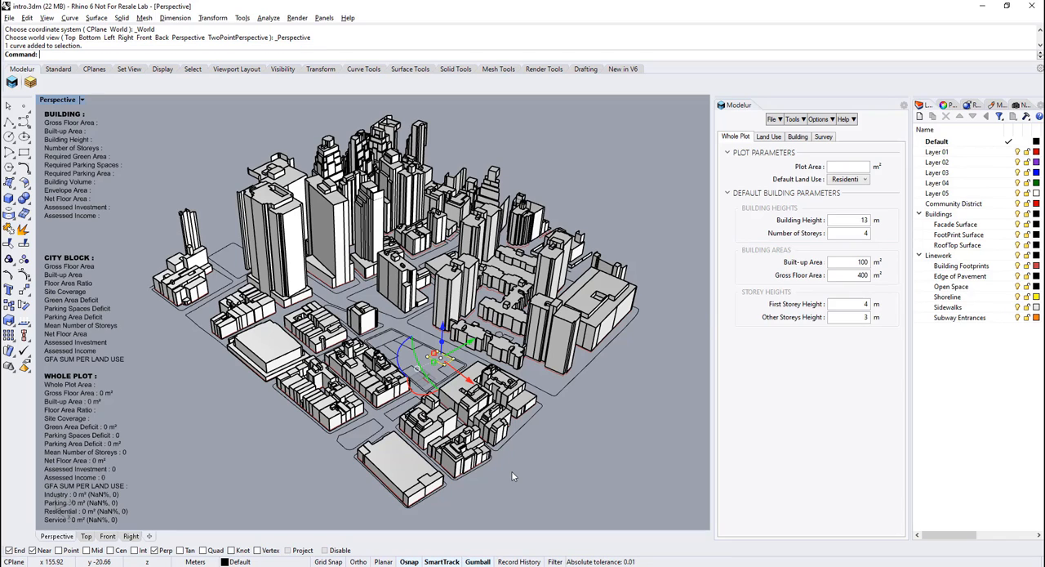
Show the Building tab and create Modelur buildings on two selected footprint curves.
left_click(798, 137)
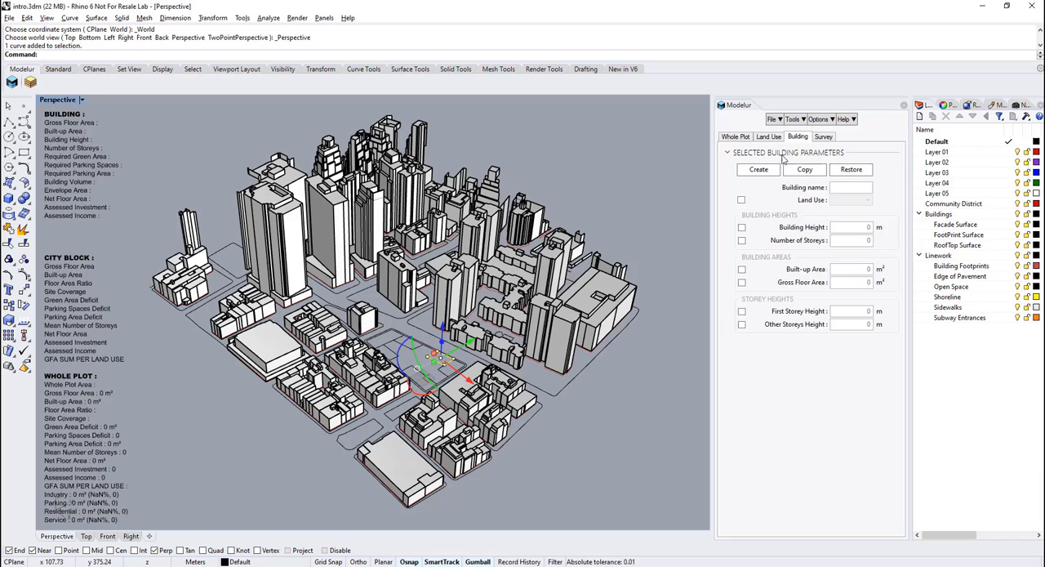
left_click(758, 169)
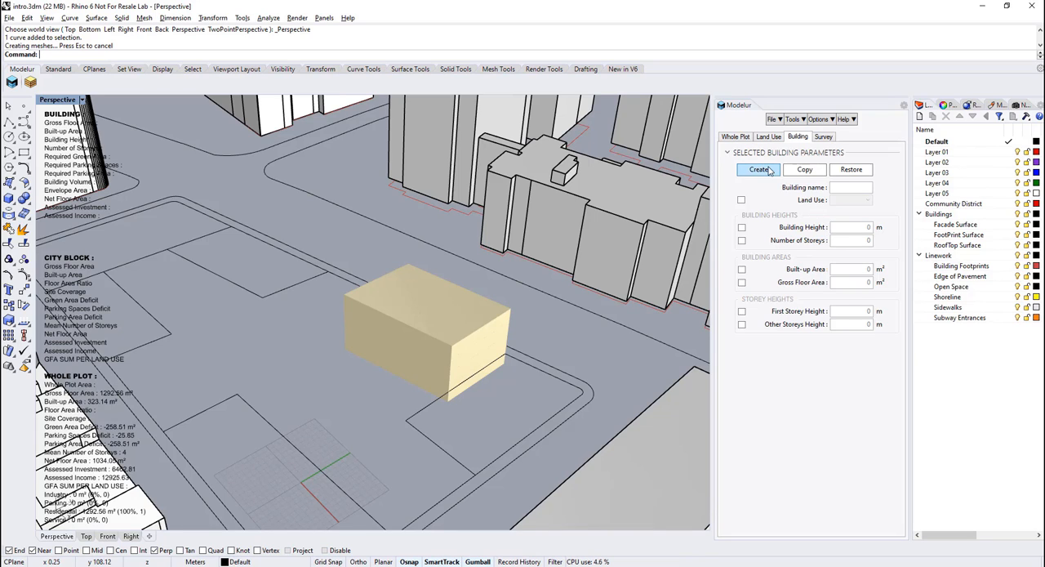
left_click(758, 169)
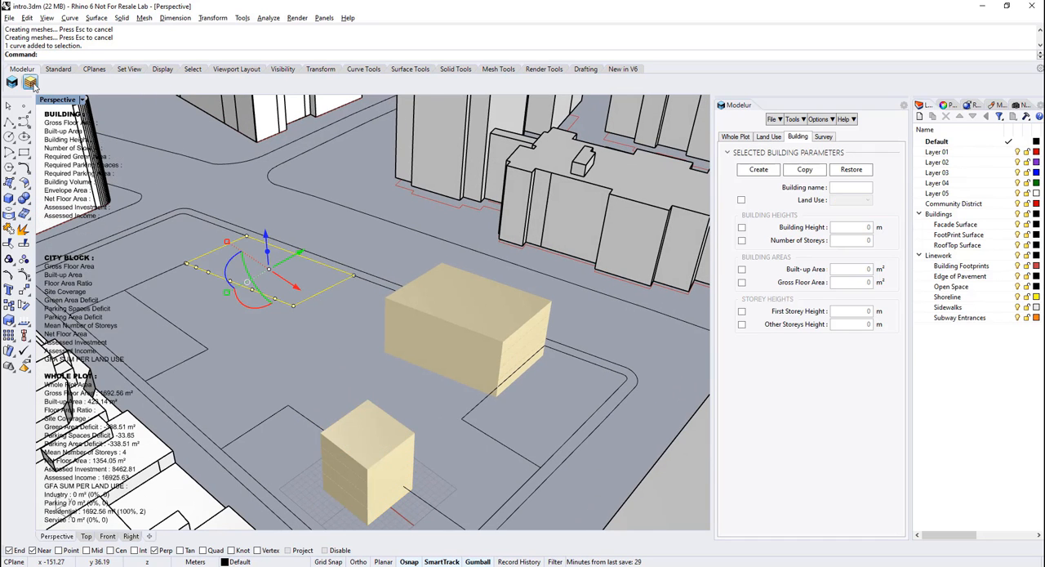
Create a third building and set it to 28 m height with 9 storeys.
left_click(757, 169)
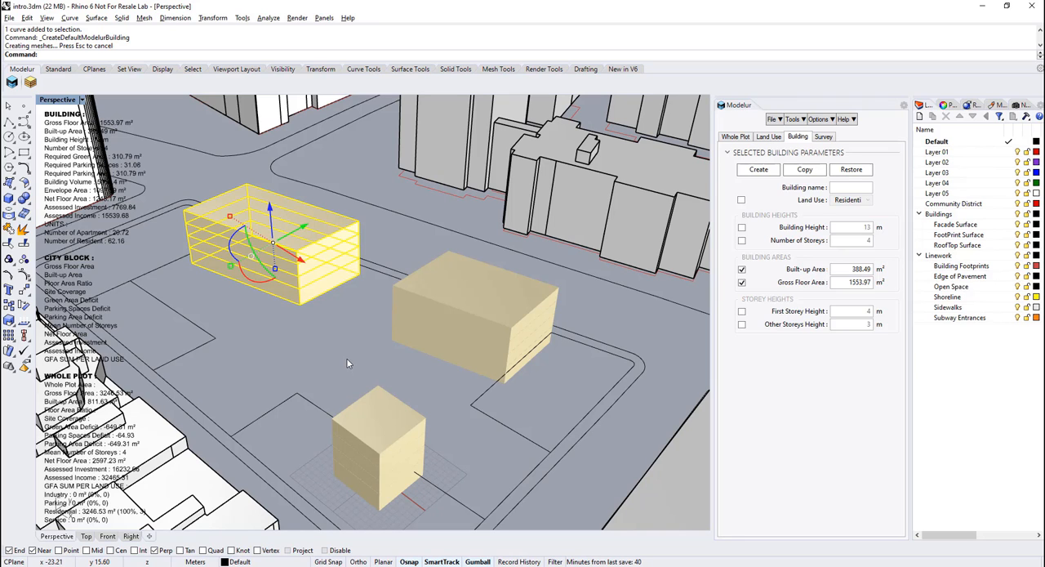
mouse_move(356, 357)
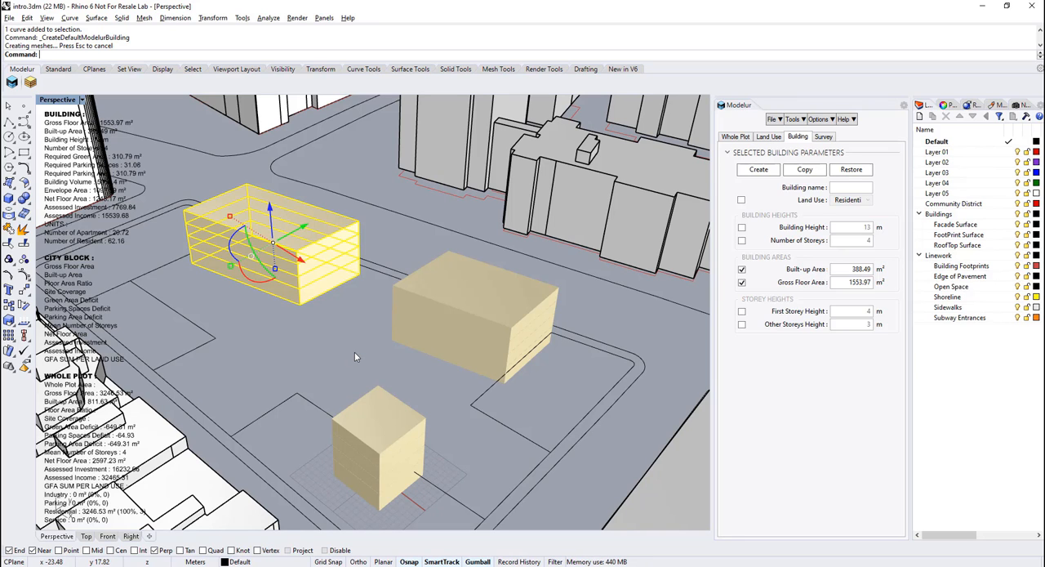
left_click_drag(355, 357, 359, 341)
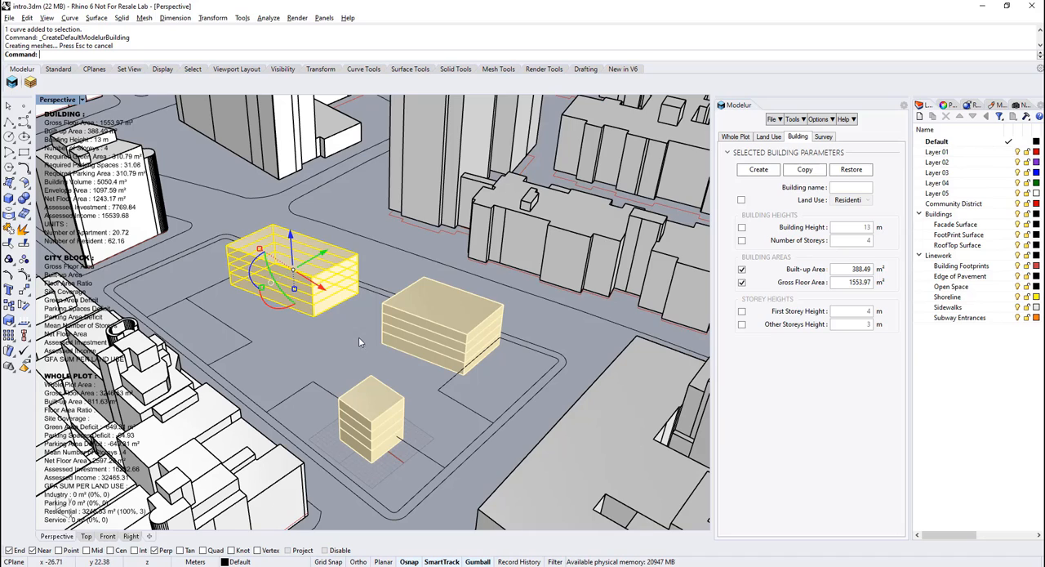
mouse_move(359, 337)
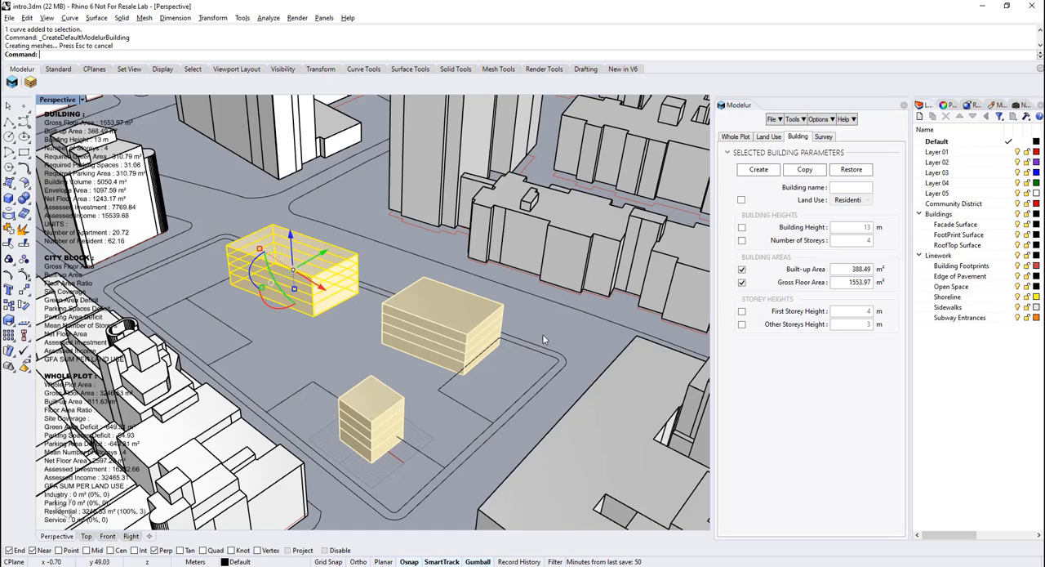
left_click(741, 227)
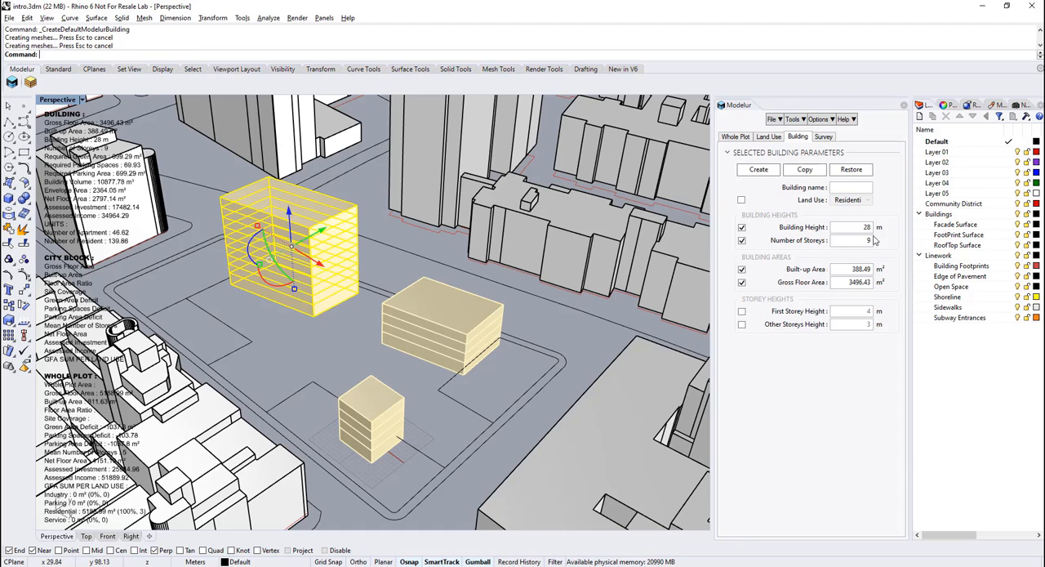
left_click(851, 240)
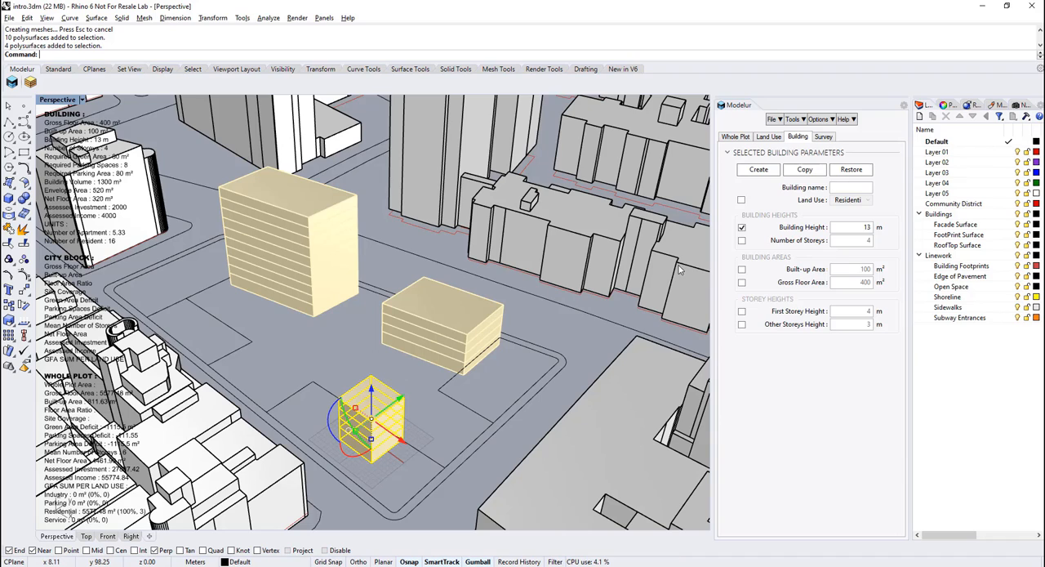
mouse_move(783, 269)
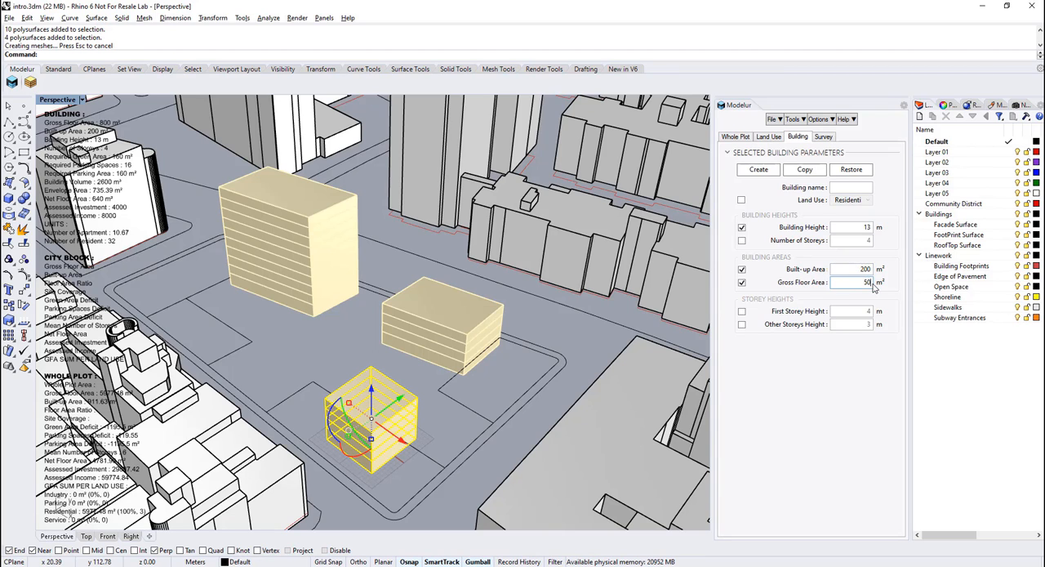
Enter 500 as the small building's floor area value.
type("500")
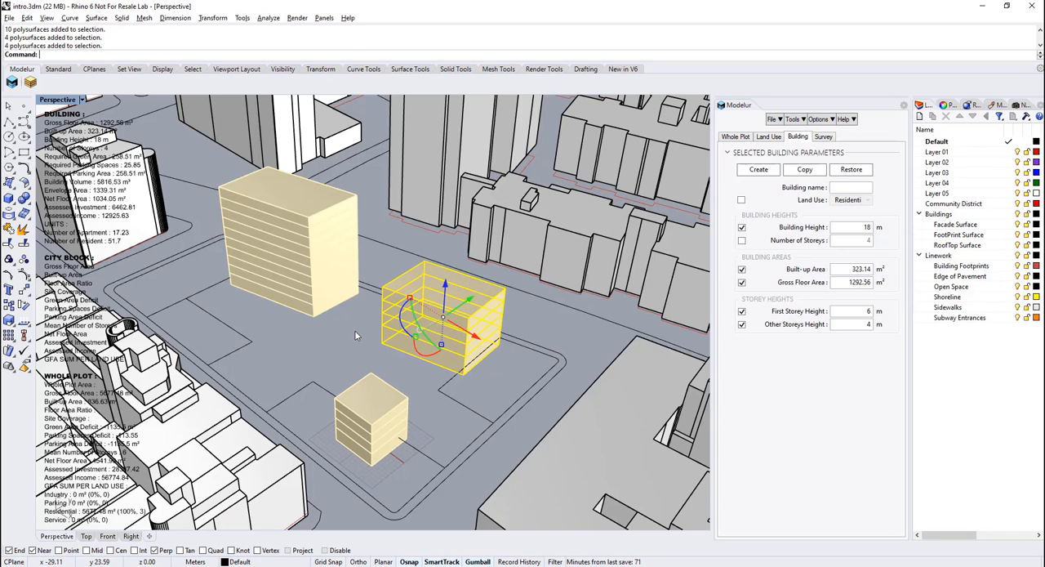
mouse_move(296, 255)
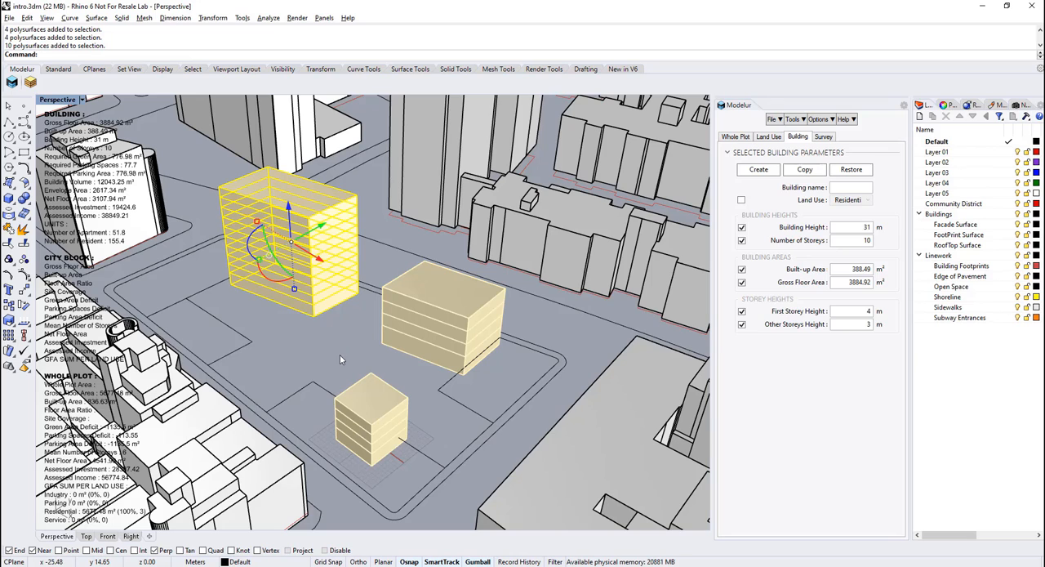
mouse_move(357, 399)
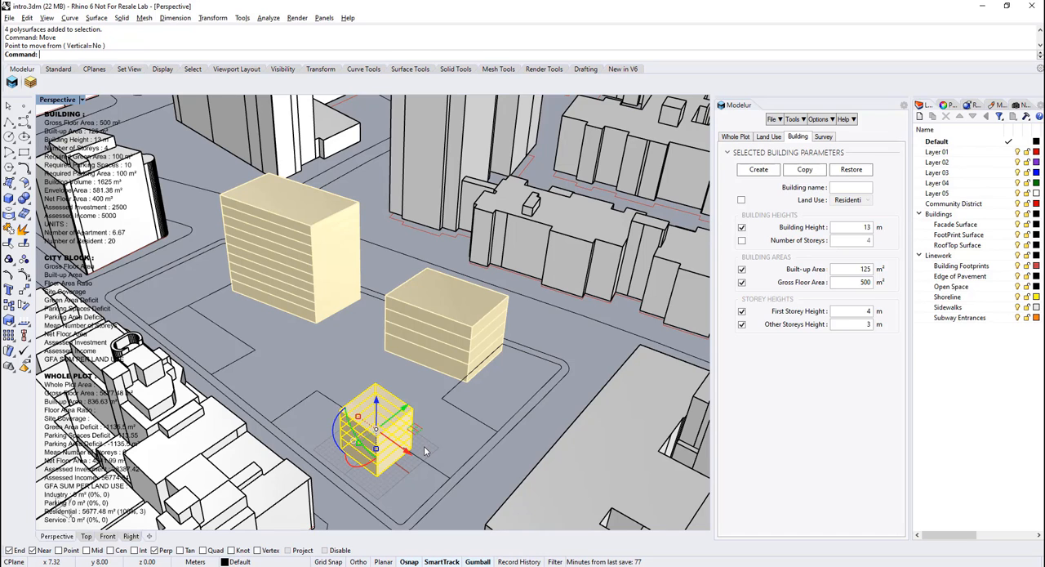
Move the small building across the plot, then copy and paste the middle building.
left_click_drag(376, 425, 416, 457)
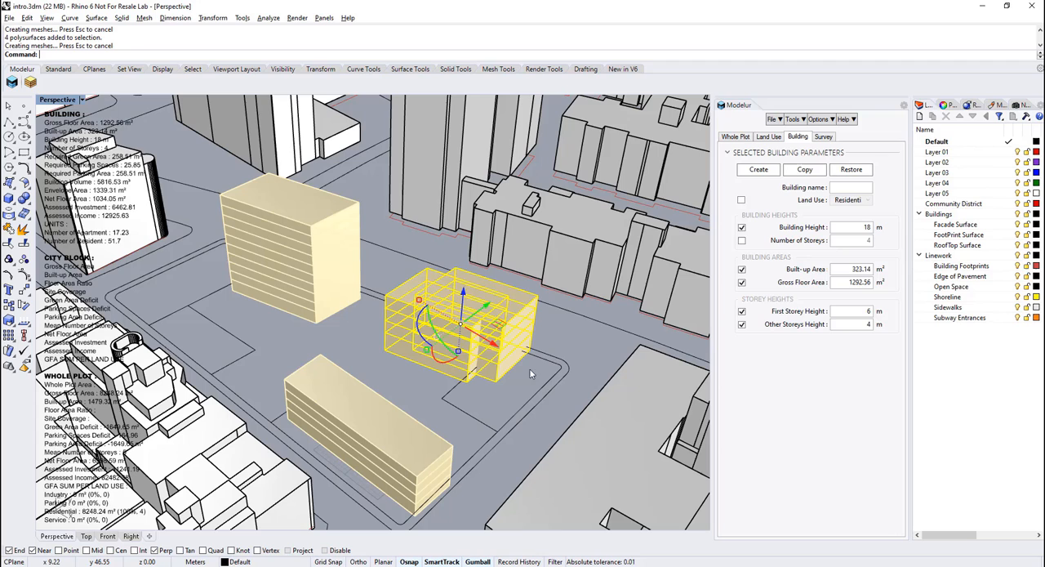
key("Ctrl+c")
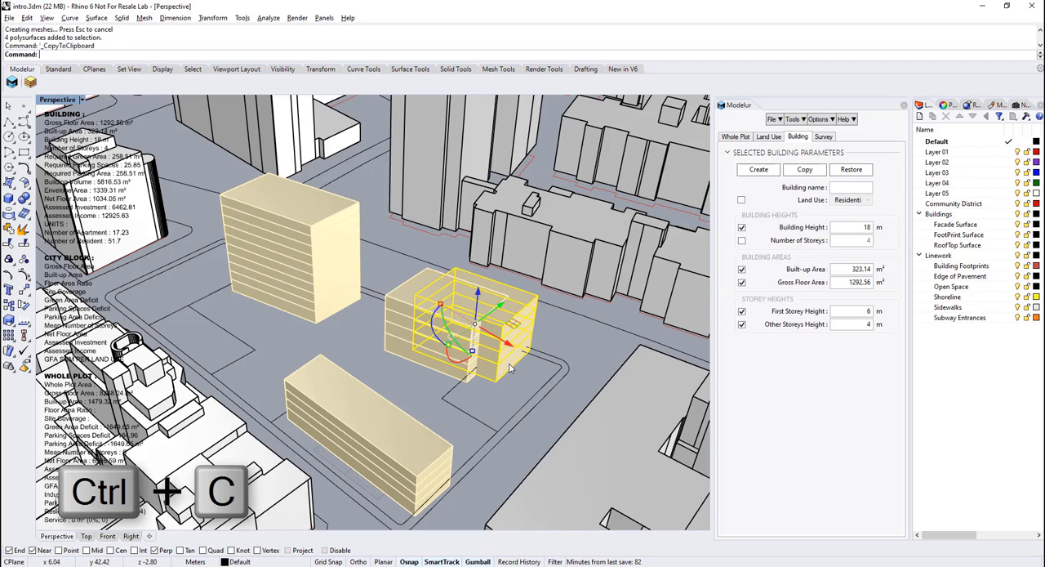
key("ctrl+v")
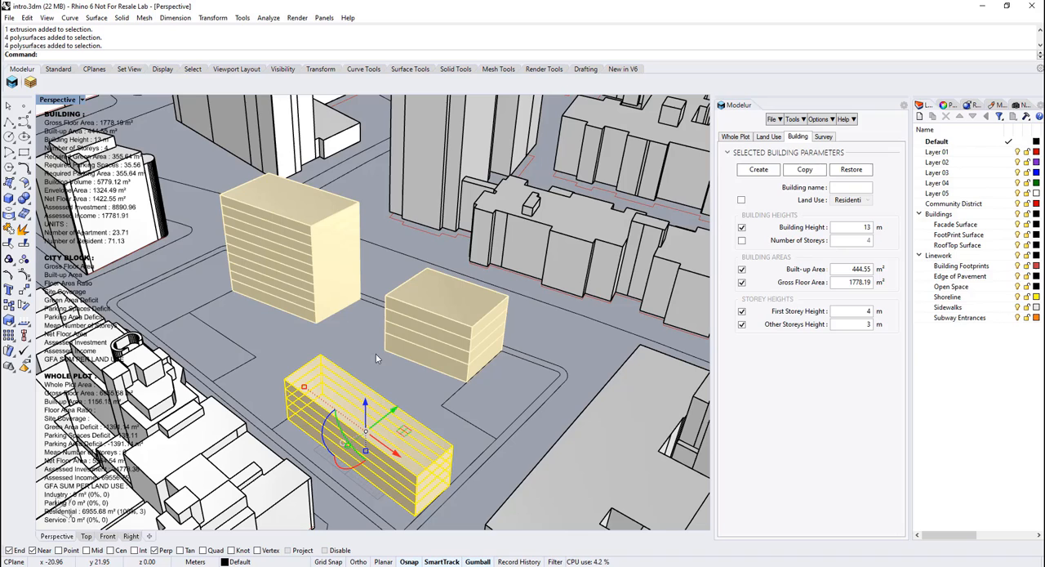
mouse_move(354, 339)
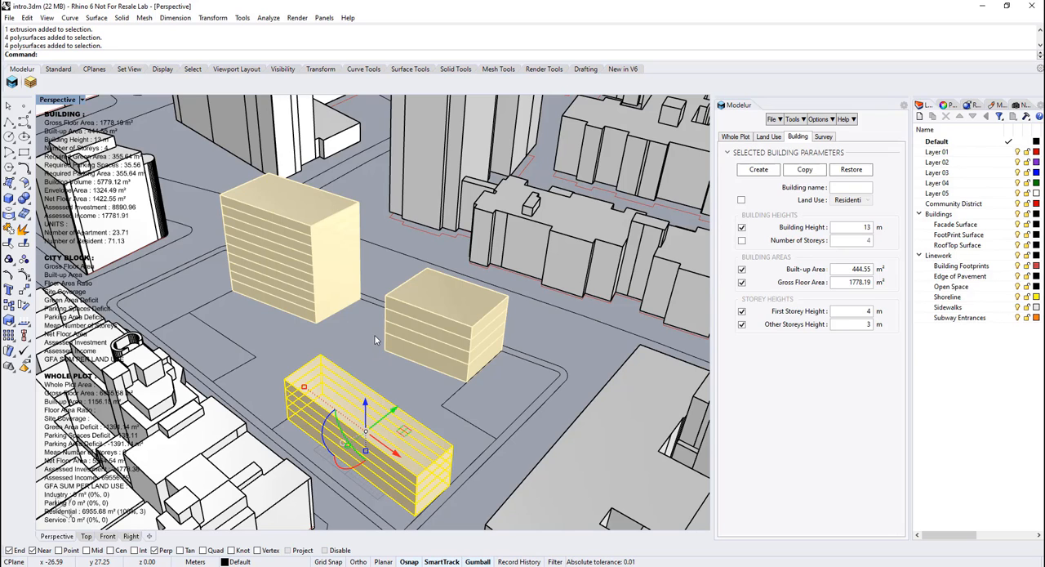
mouse_move(426, 184)
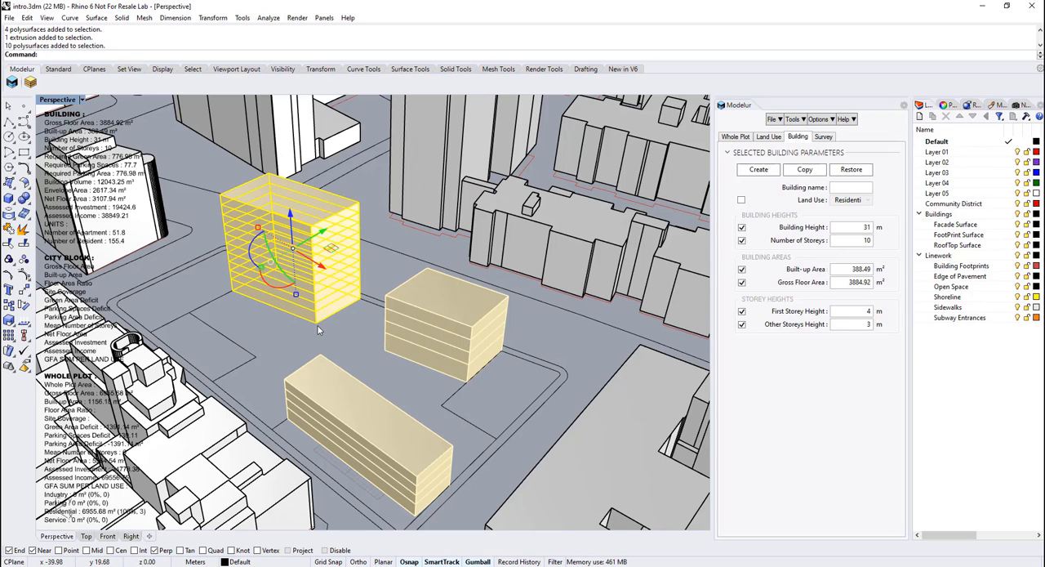
mouse_move(410, 346)
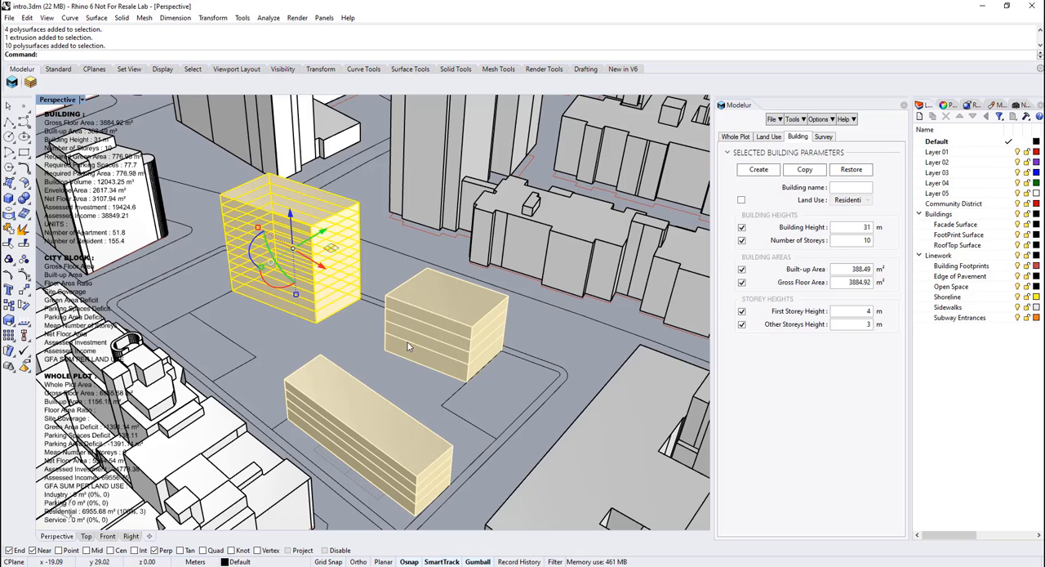
mouse_move(446, 186)
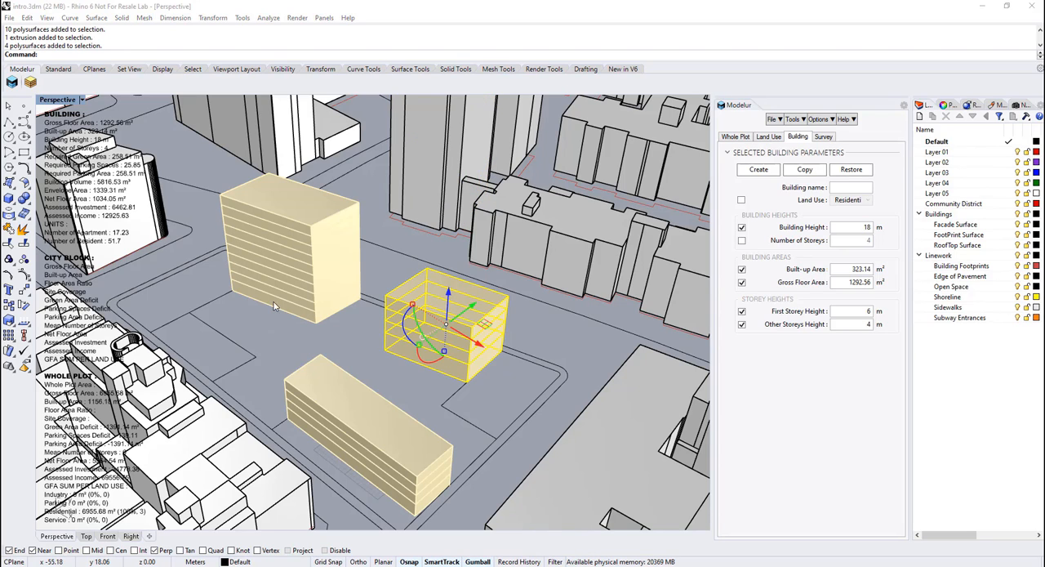
mouse_move(251, 321)
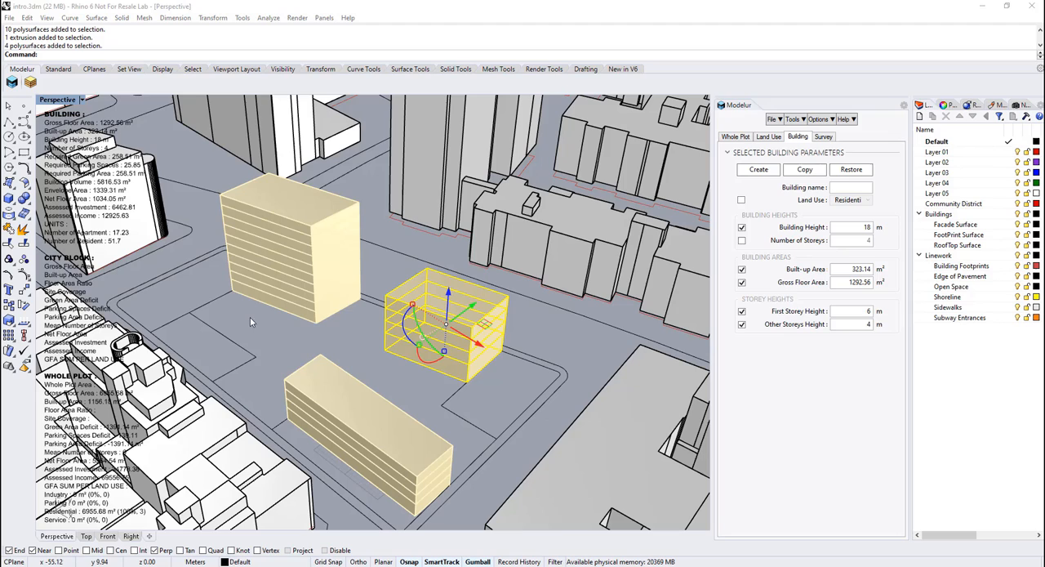
mouse_move(261, 332)
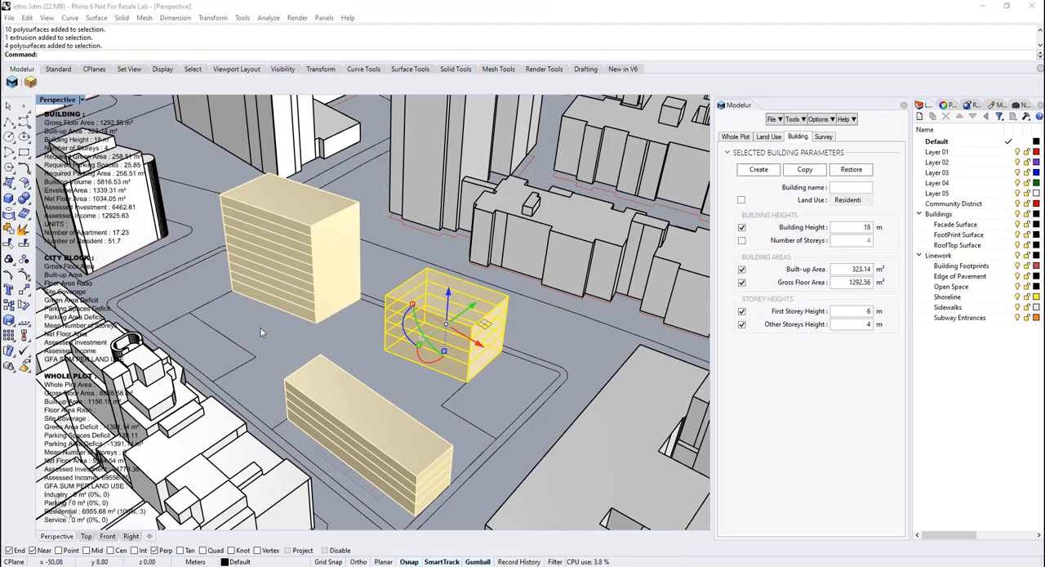
mouse_move(236, 329)
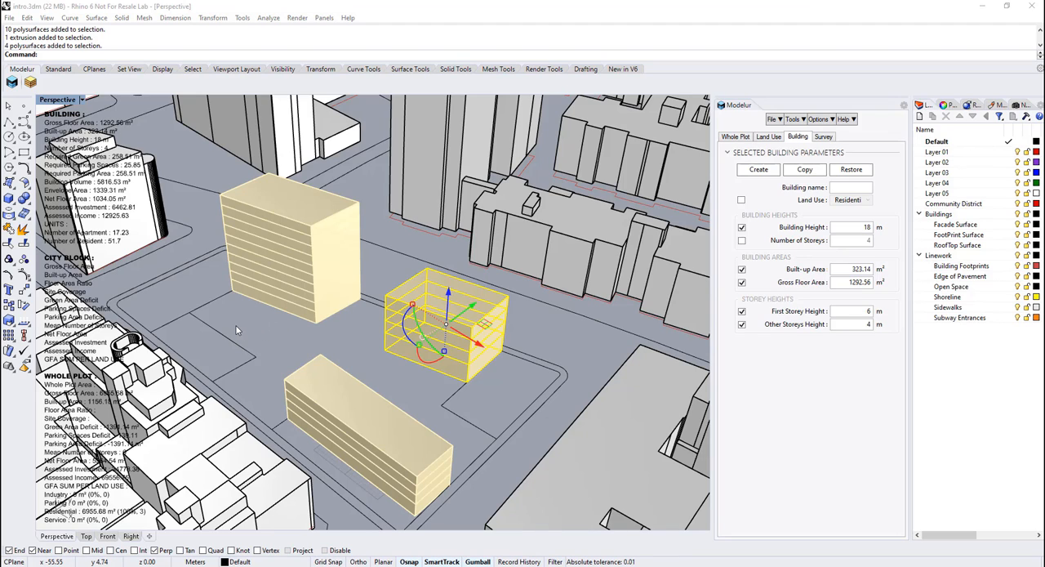
mouse_move(269, 339)
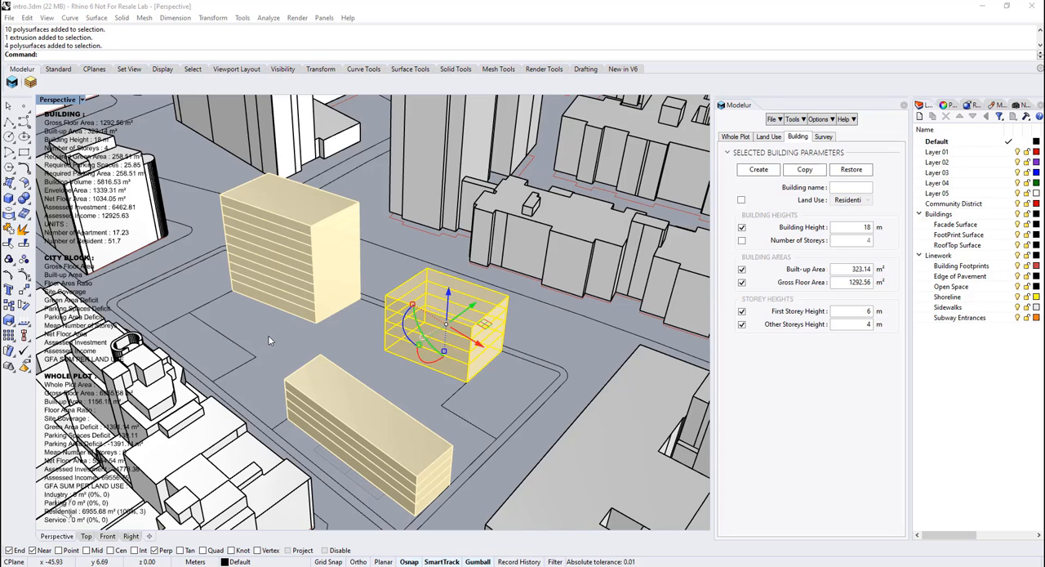
Select a building footprint outline beside the tall building.
left_click(735, 136)
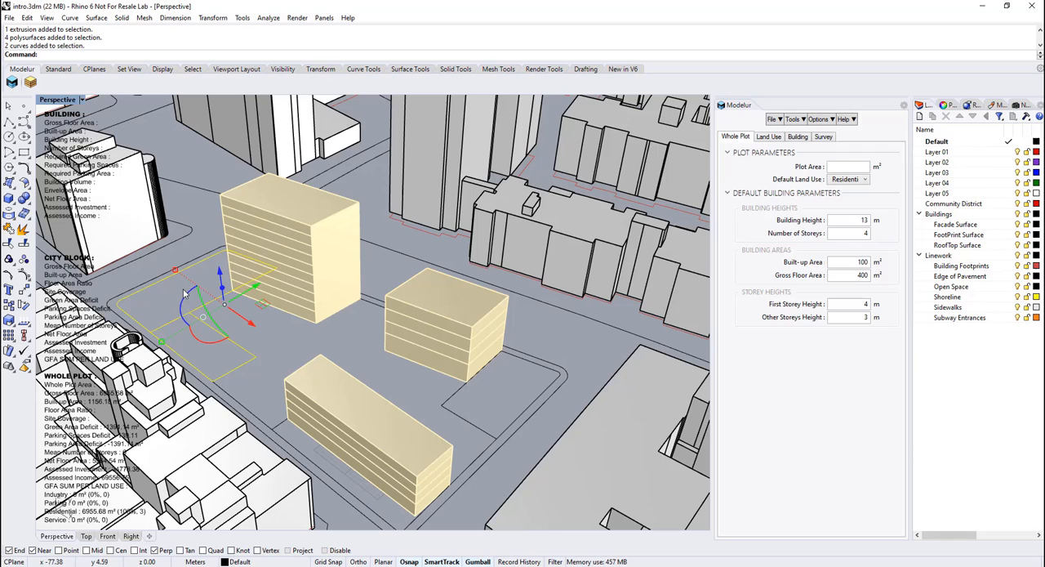
mouse_move(468, 391)
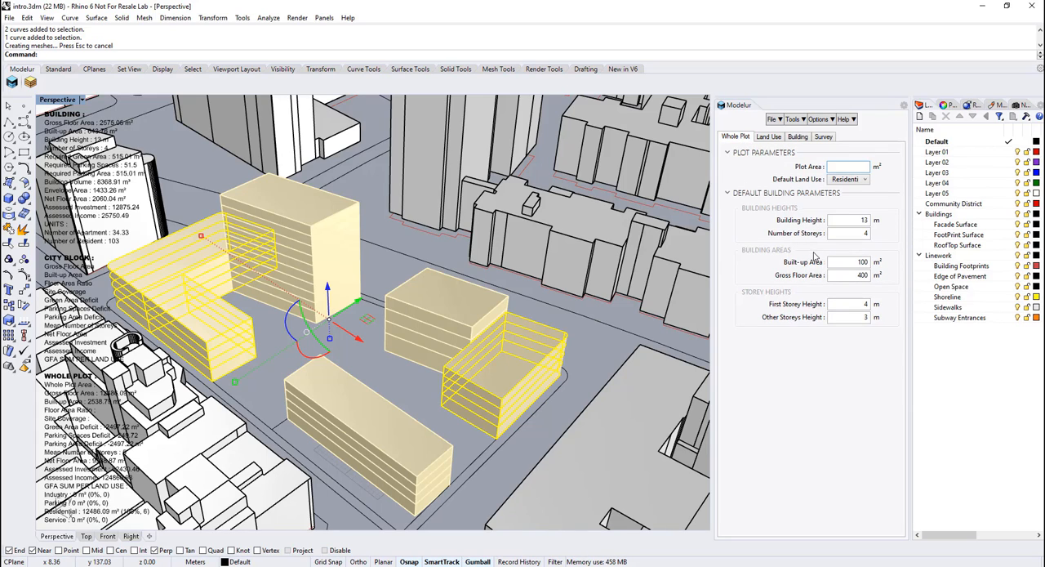
Adjust a Building tab parameter for the new footprint buildings.
left_click(849, 233)
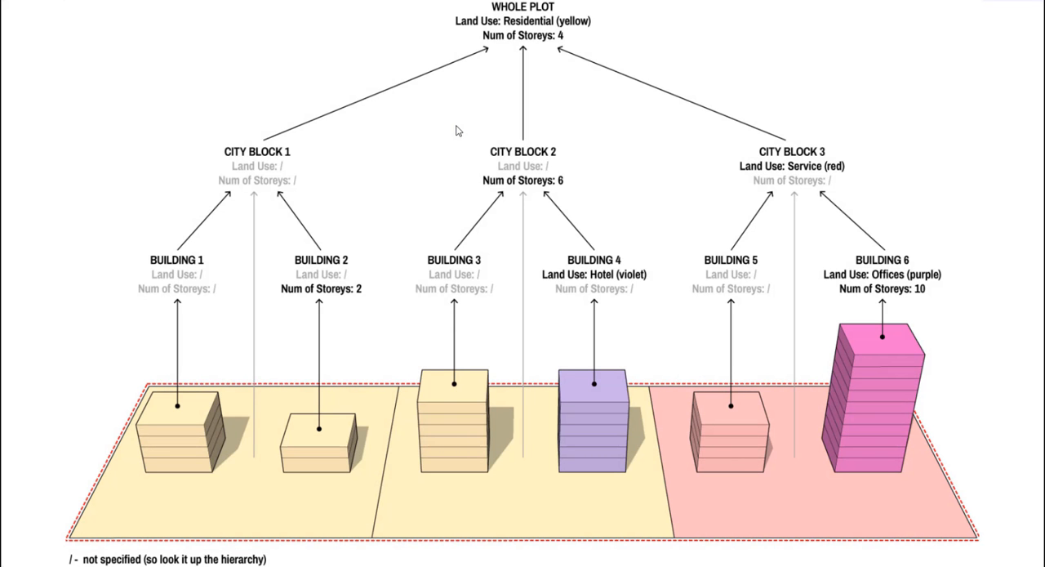
mouse_move(618, 173)
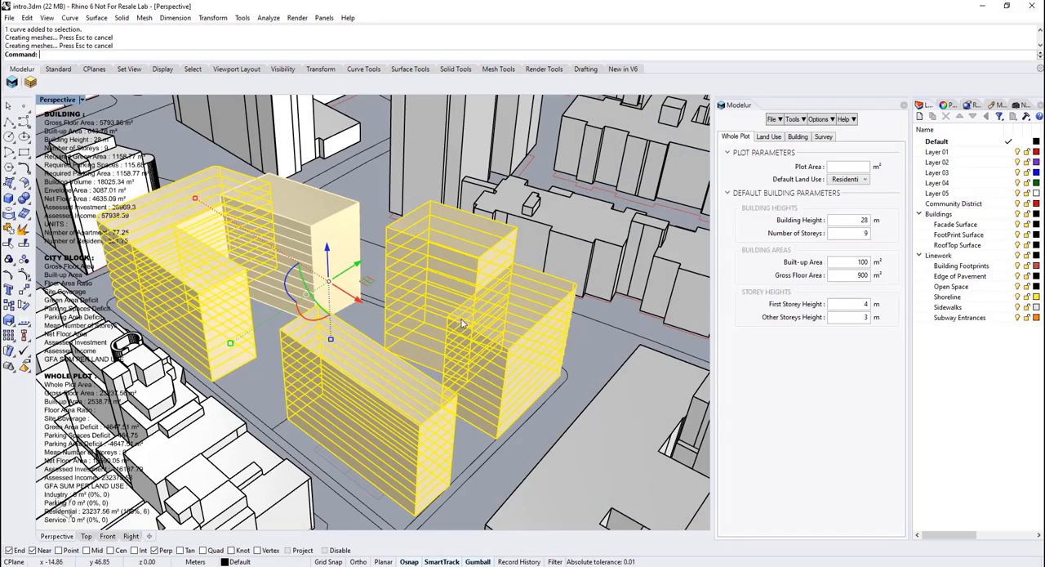
Set the default storeys back to 4 and the plot area to 15000 m².
left_click(859, 232)
type("4")
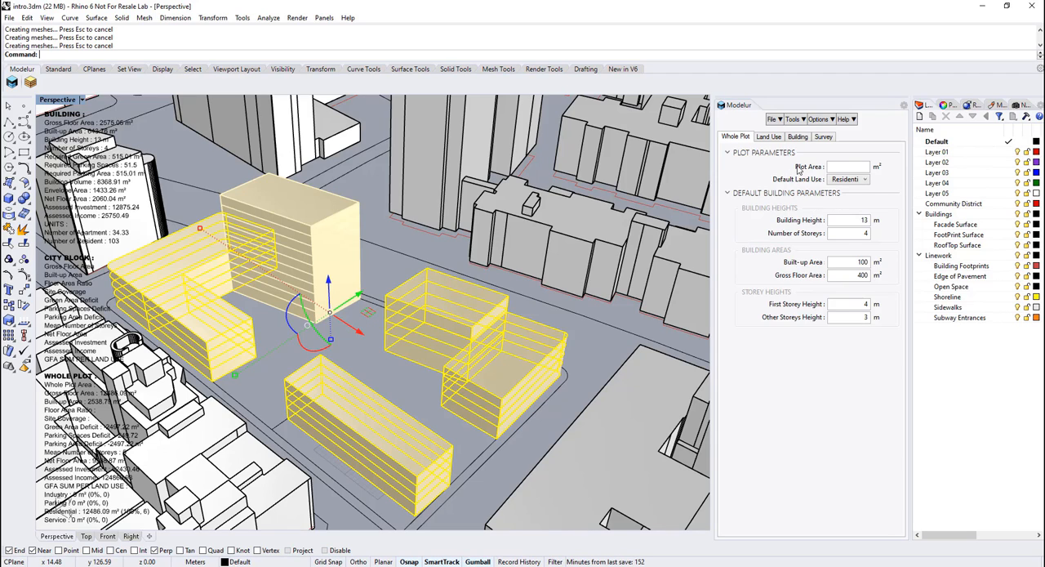
left_click(849, 166)
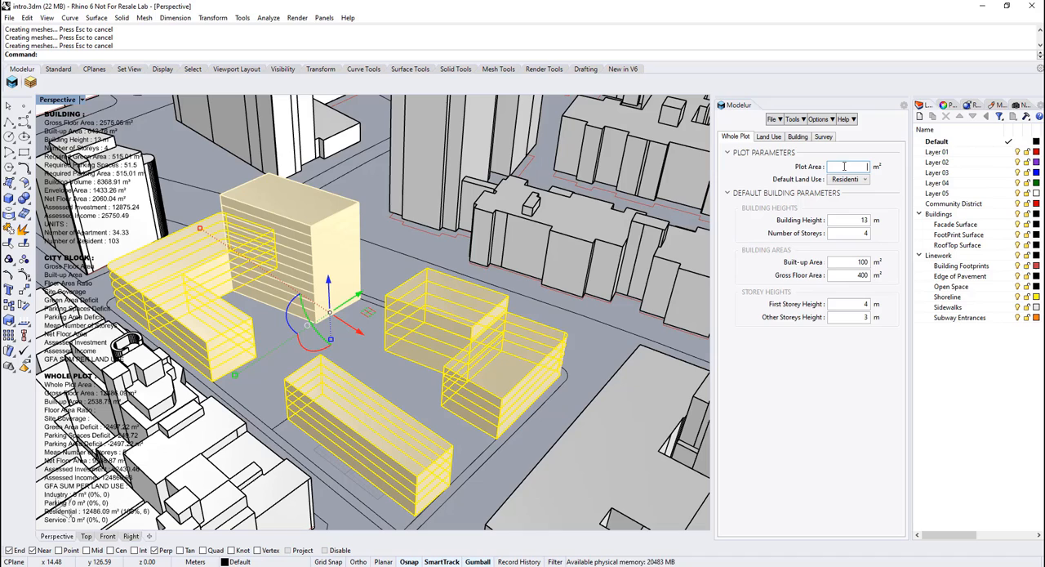
type("150")
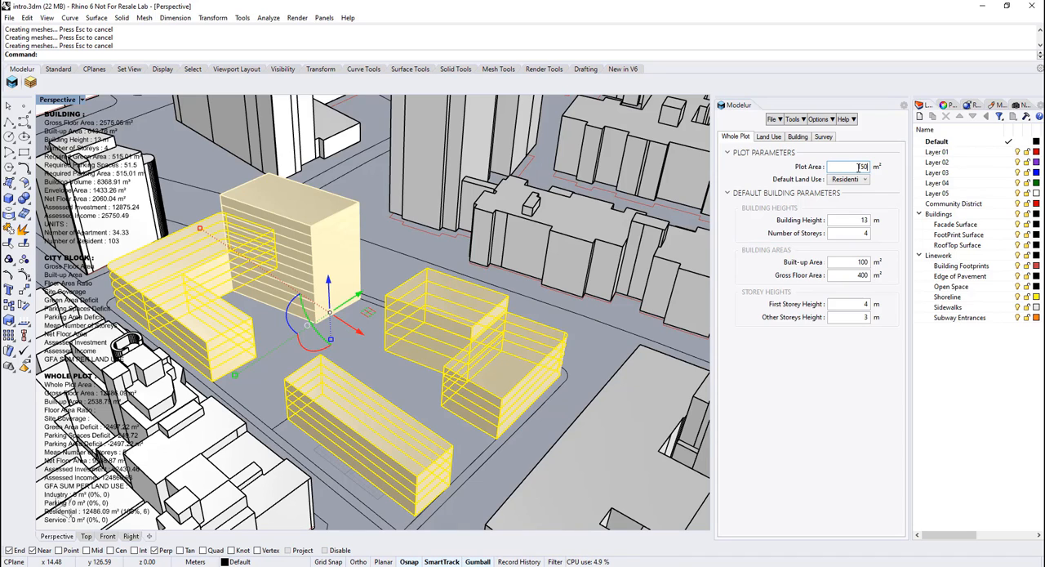
type("15000")
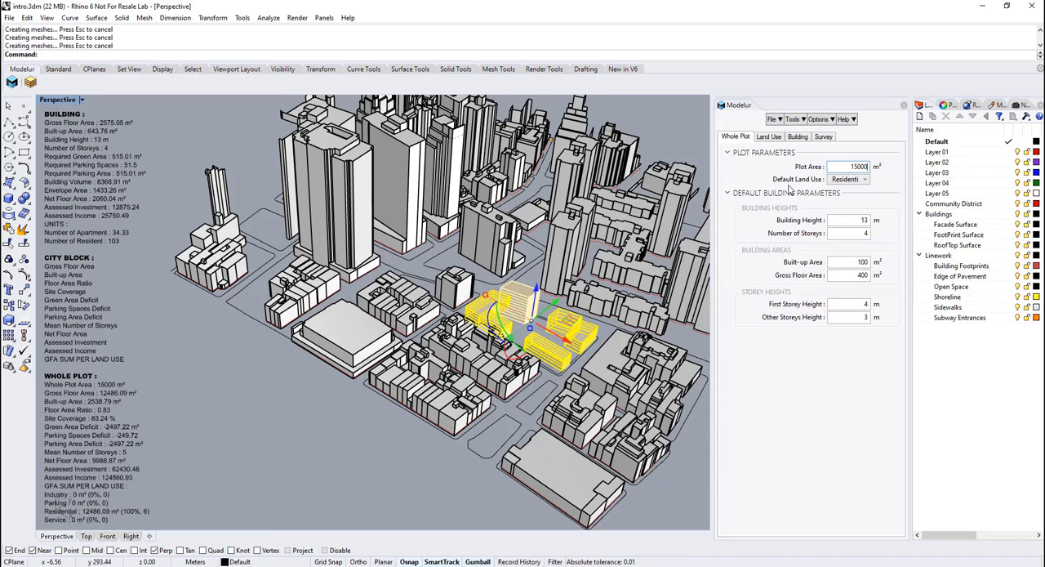
Set the Whole Plot default land use dropdown to Parking.
left_click(864, 179)
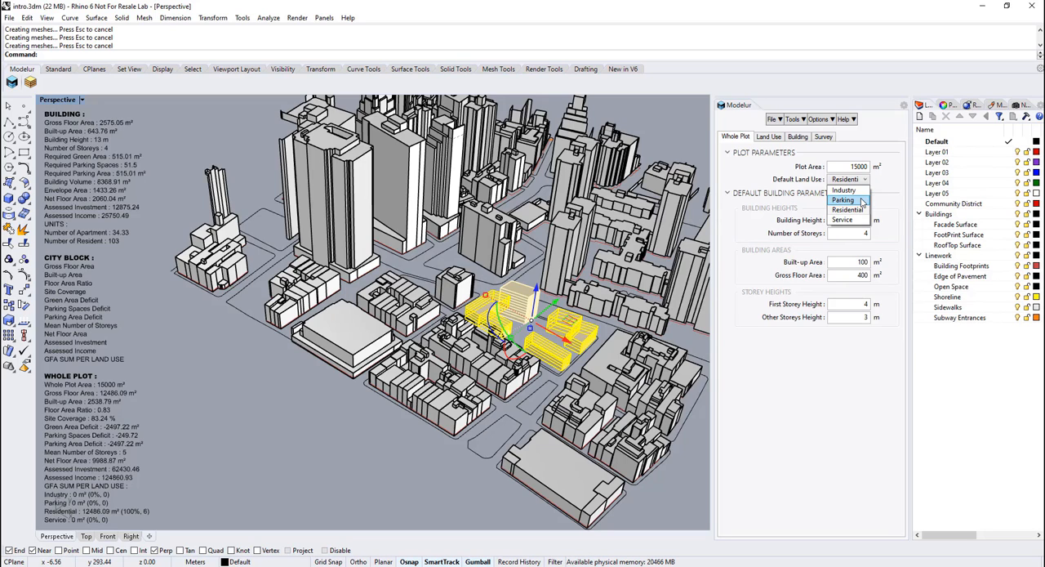
left_click(843, 200)
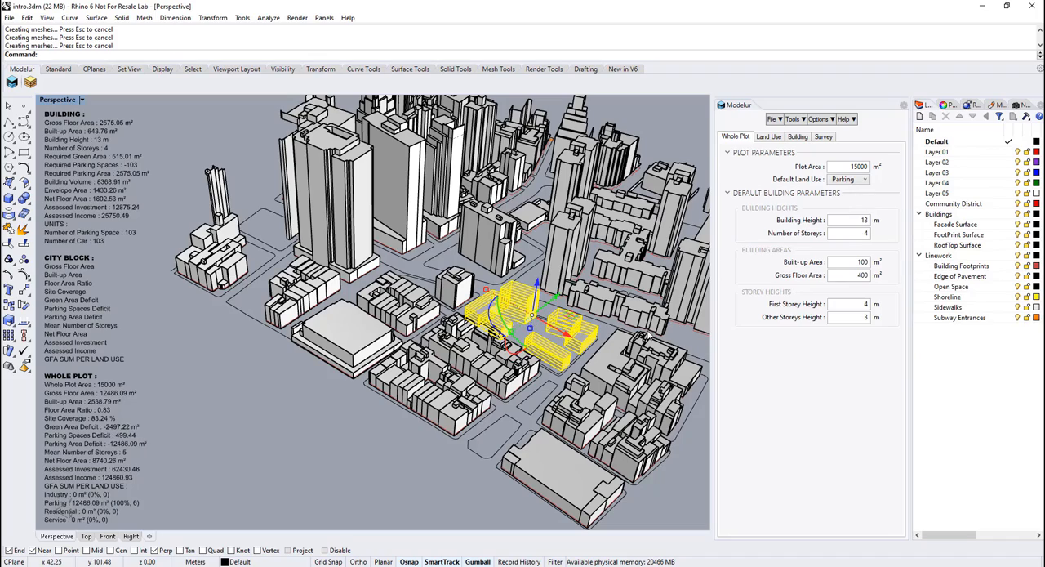
left_click(863, 179)
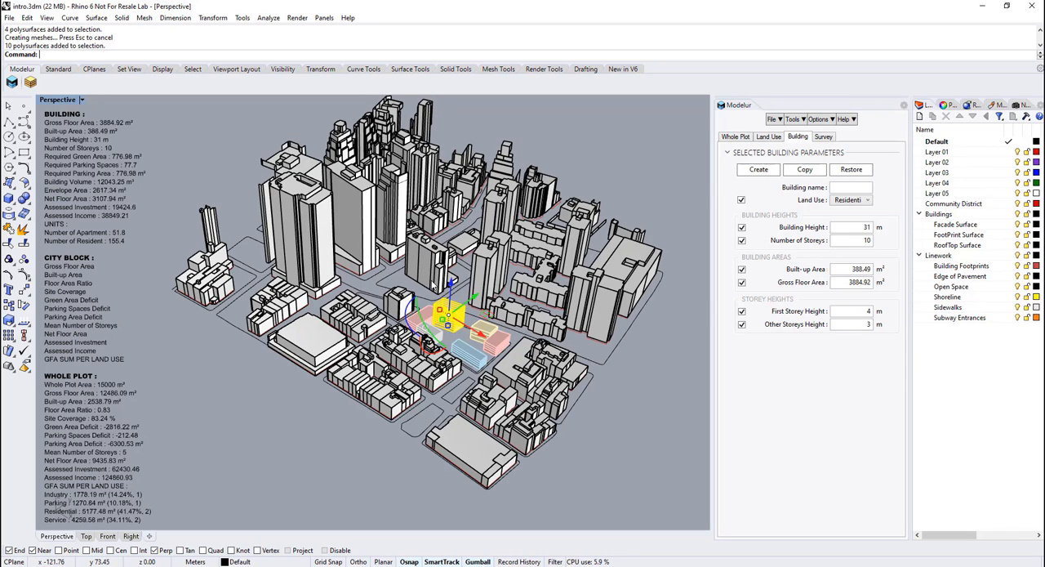
Select the residential building to display its land use requirements.
left_click(767, 137)
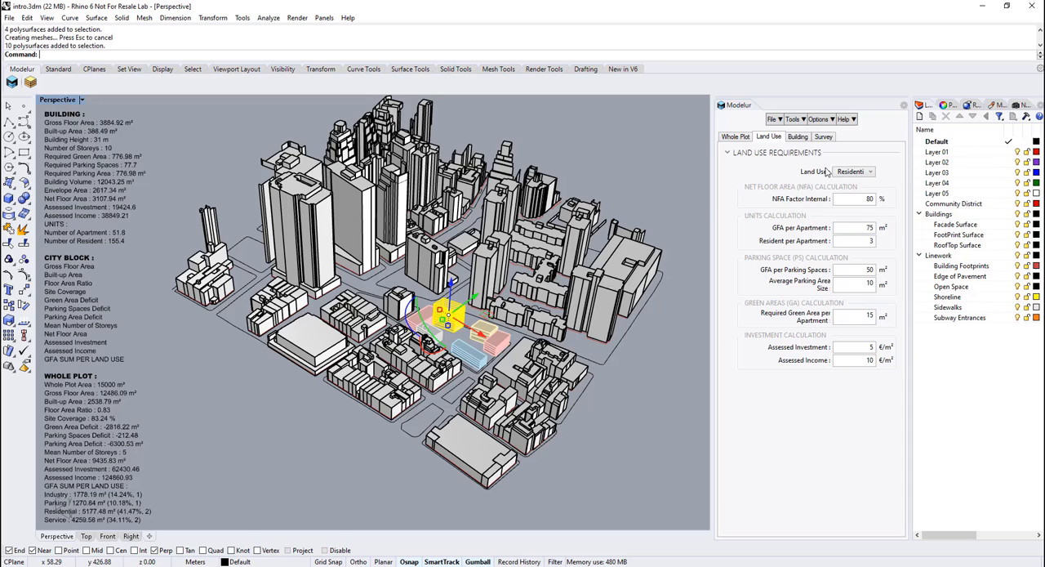
Choose Residential from the land use list as the use to edit.
left_click(869, 172)
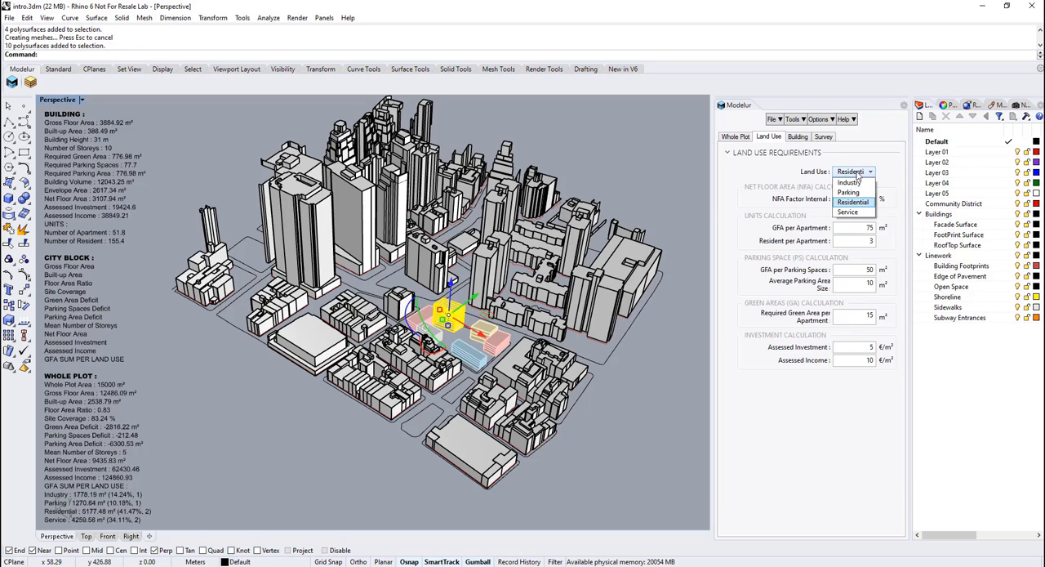
left_click(854, 202)
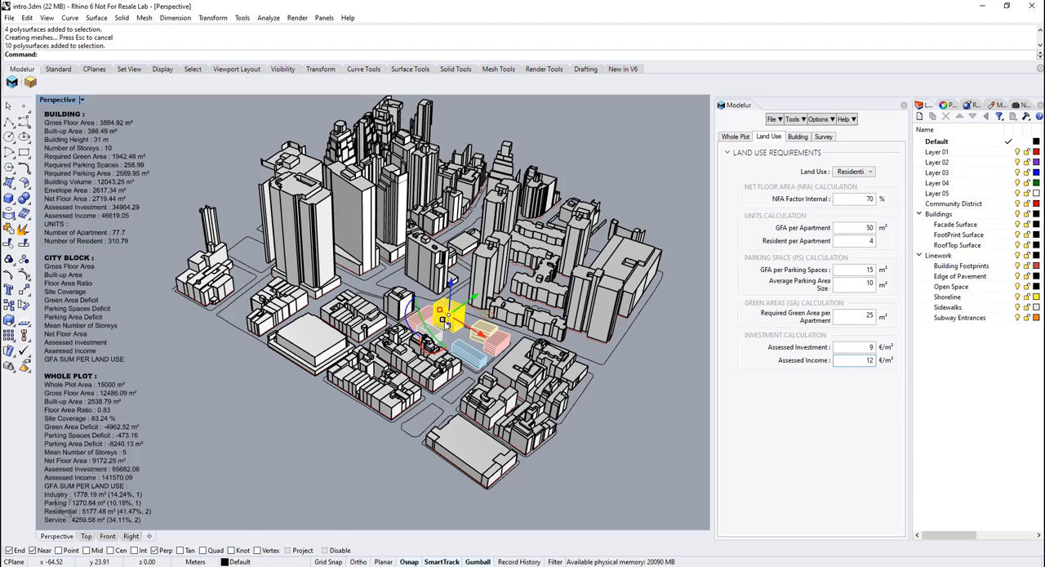
mouse_move(164, 218)
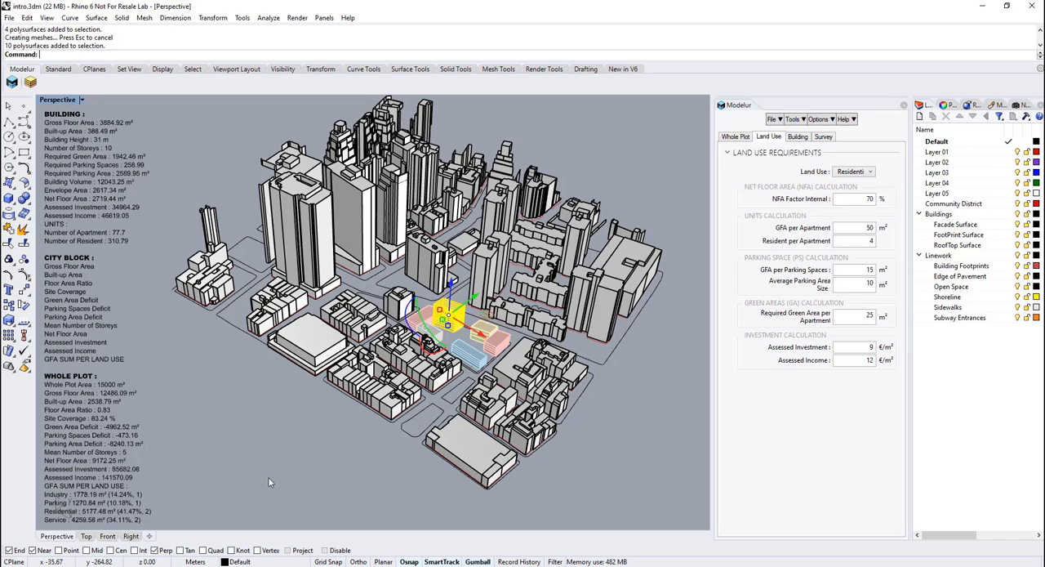
mouse_move(215, 441)
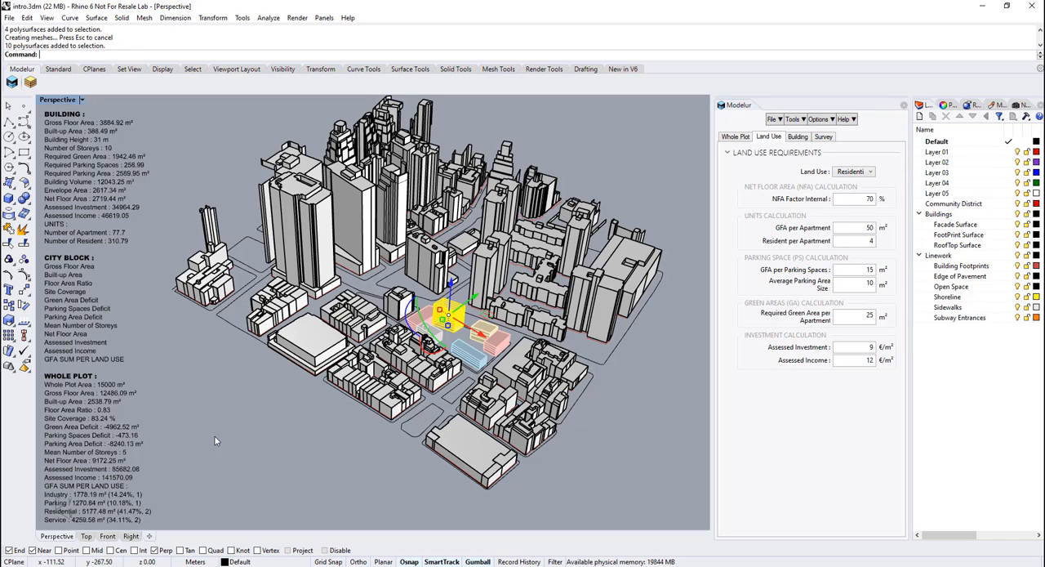
mouse_move(165, 496)
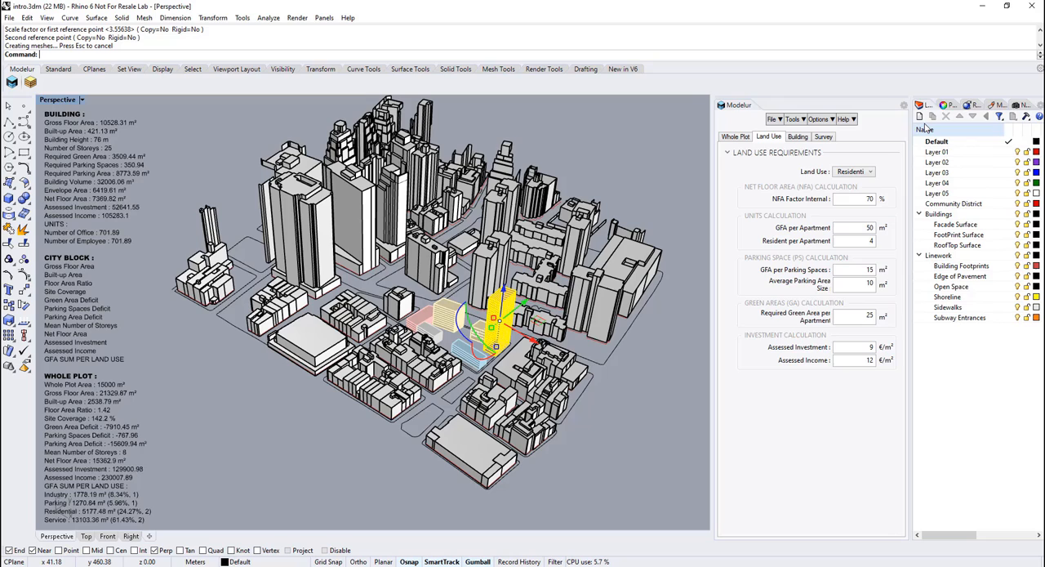
On the Survey tab, try blank and then Basic for Survey of Selected Building.
left_click(823, 136)
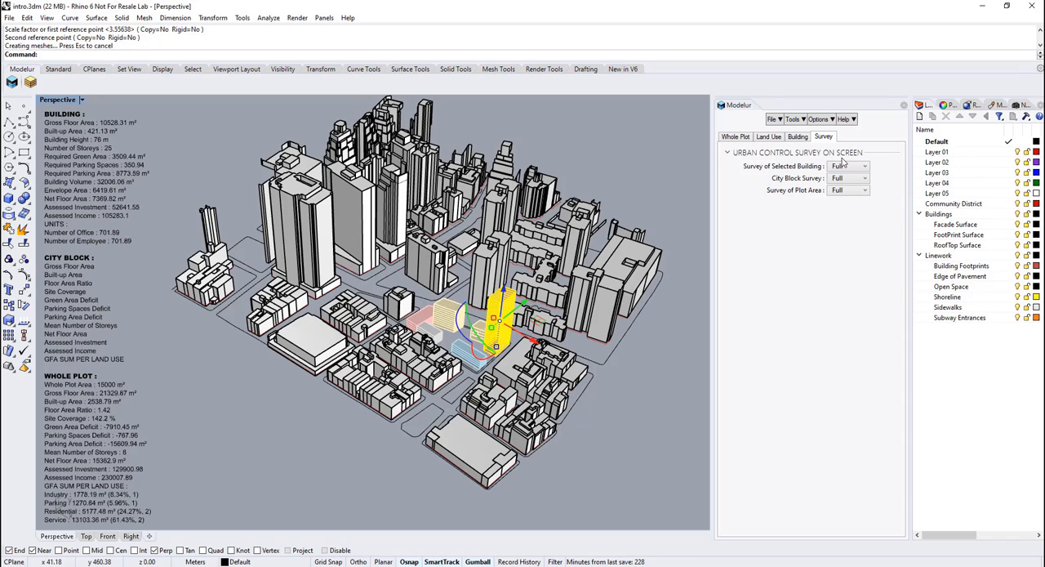
left_click(861, 166)
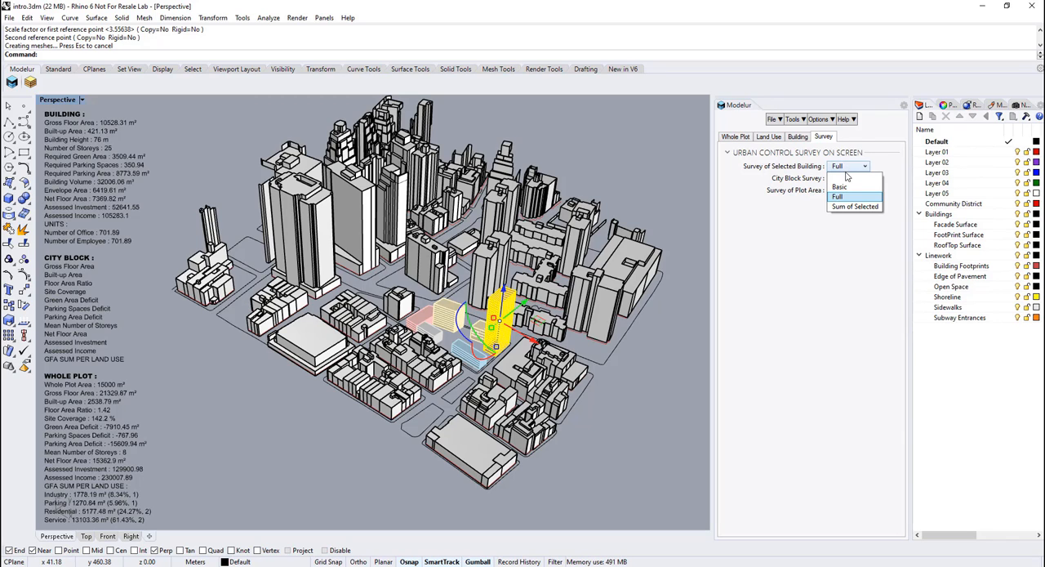
mouse_move(852, 187)
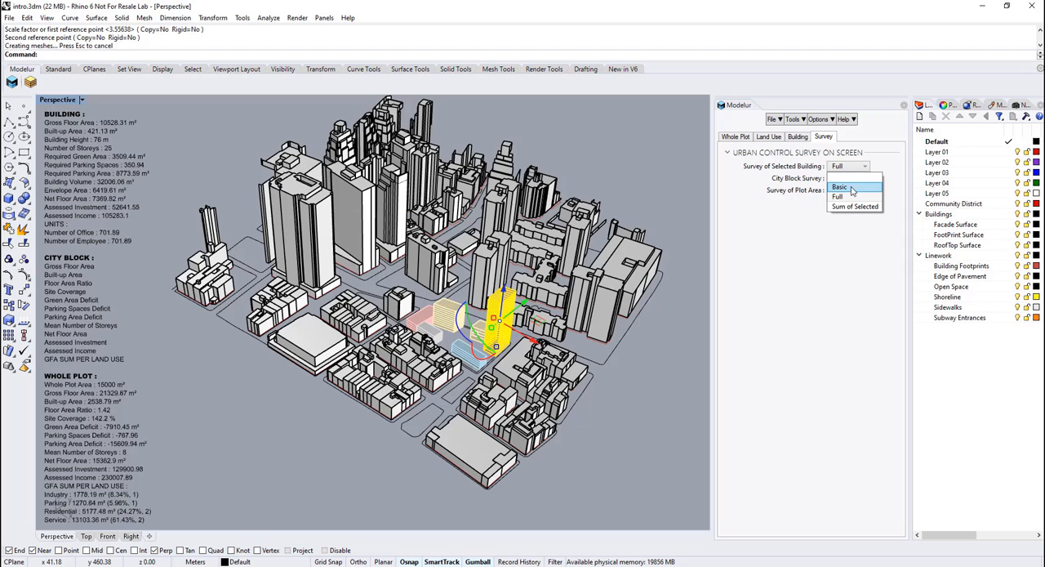
left_click(849, 196)
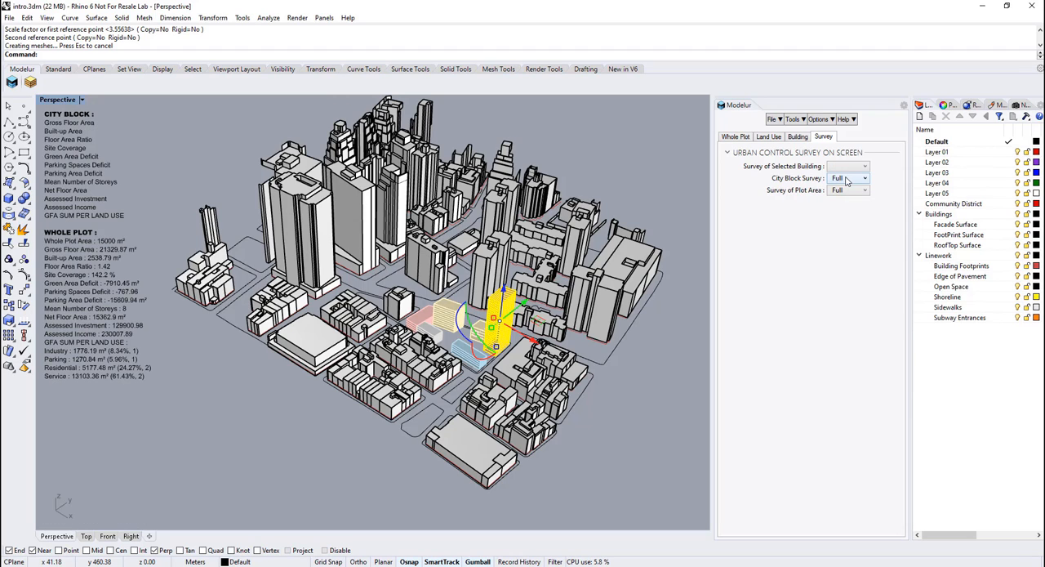
left_click(863, 166)
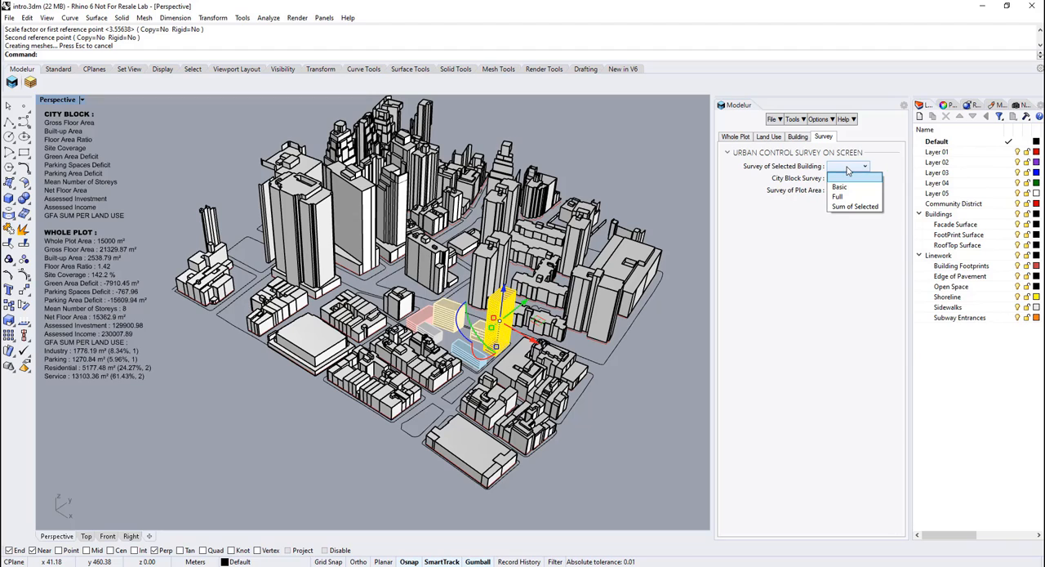
left_click(839, 186)
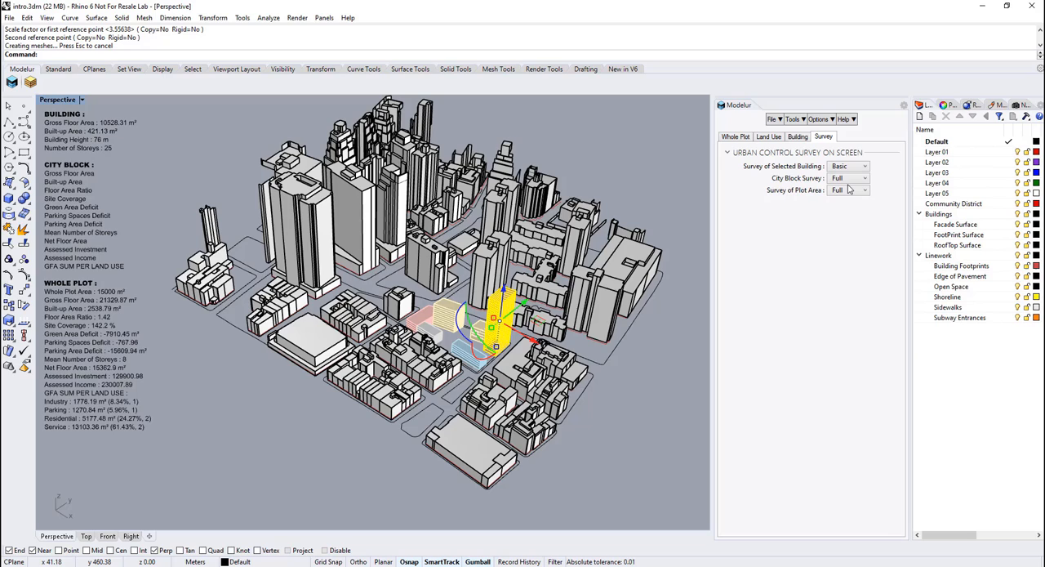
Switch the selected-building survey to Full, then settle on Sum of Selected.
left_click(849, 178)
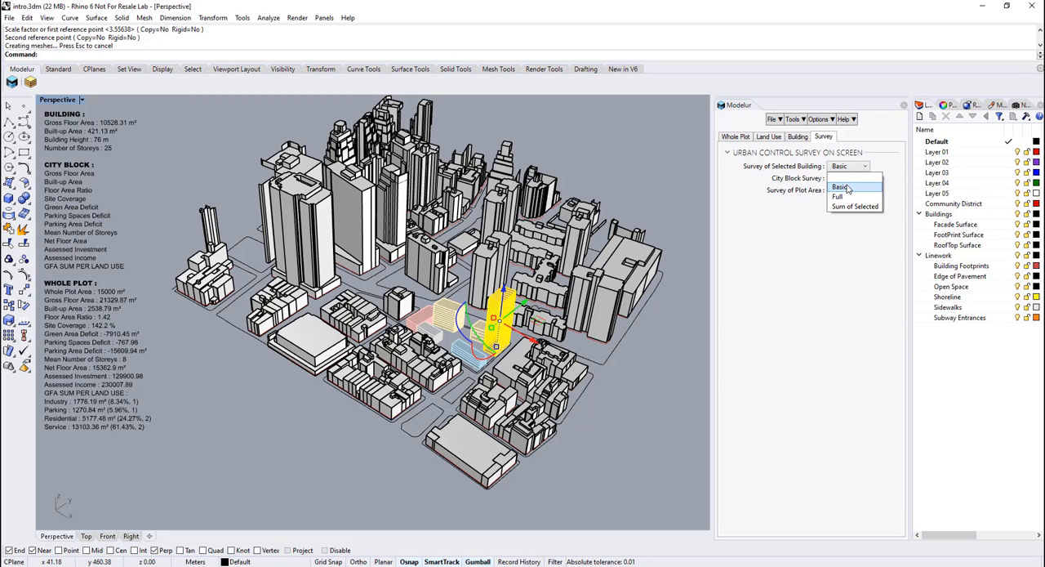
mouse_move(847, 198)
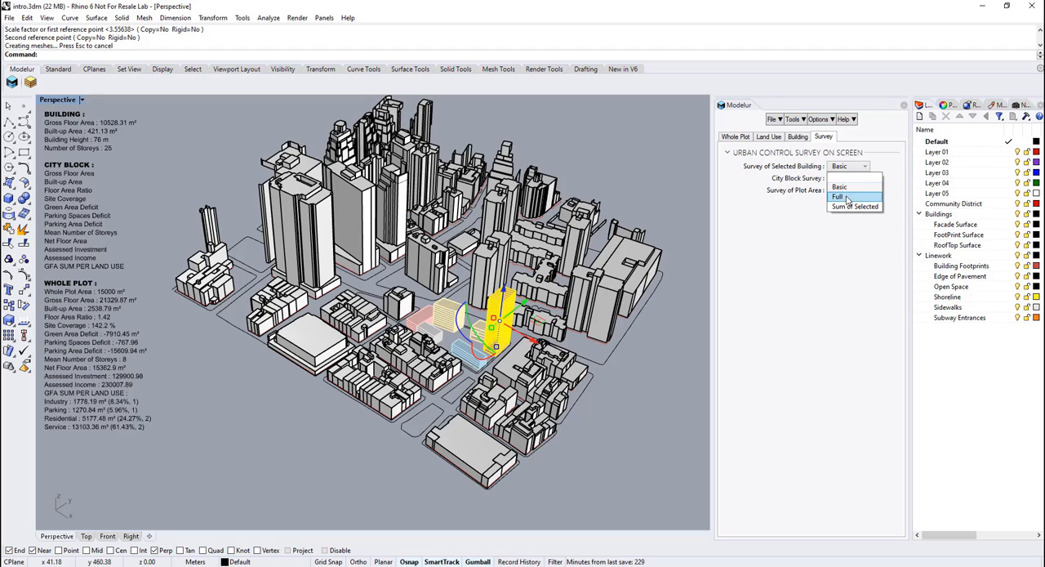
left_click(838, 196)
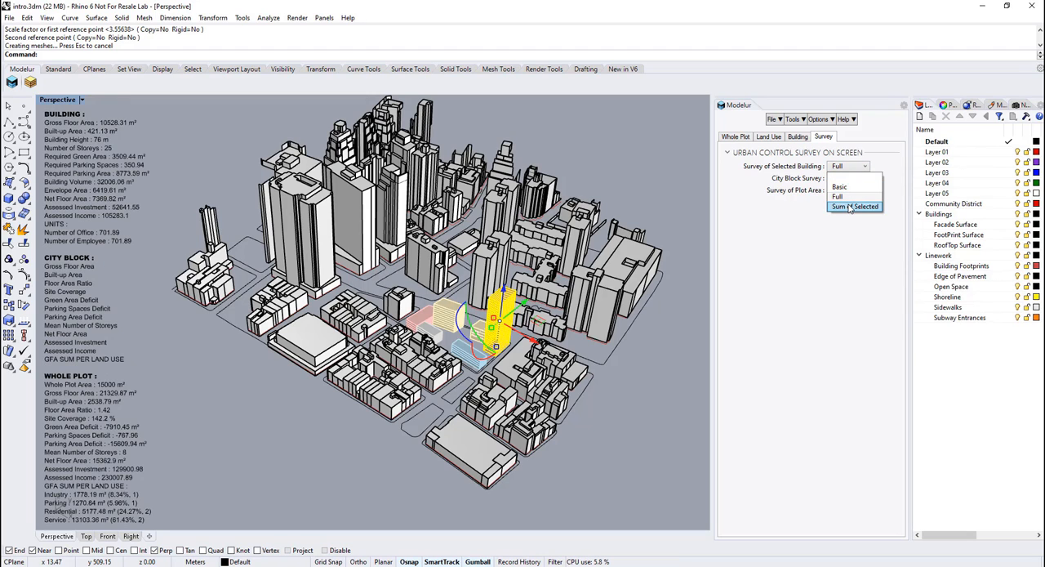
left_click(854, 206)
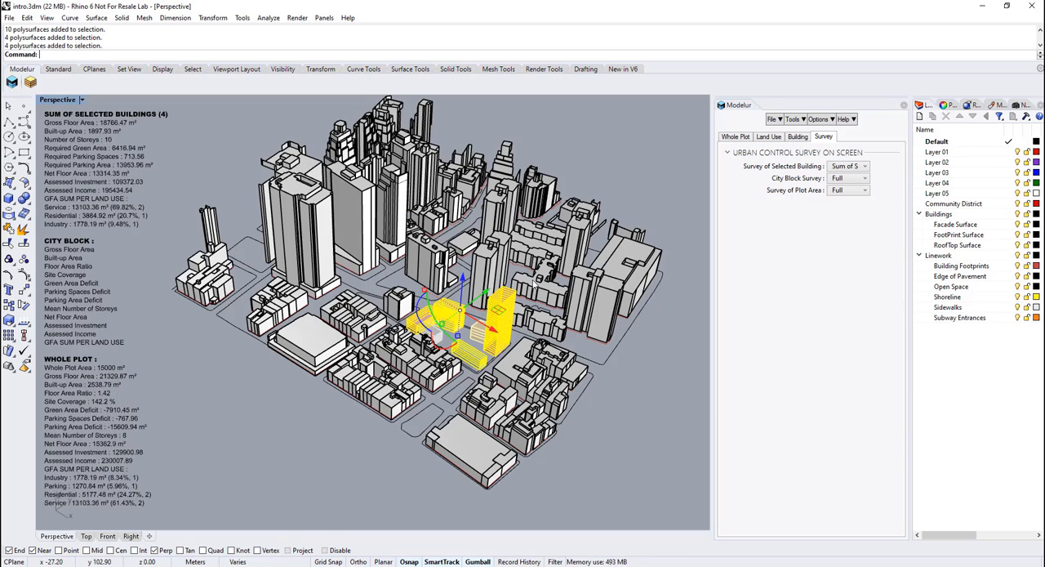
Set the Survey of Plot Area dropdown to Full.
left_click(861, 177)
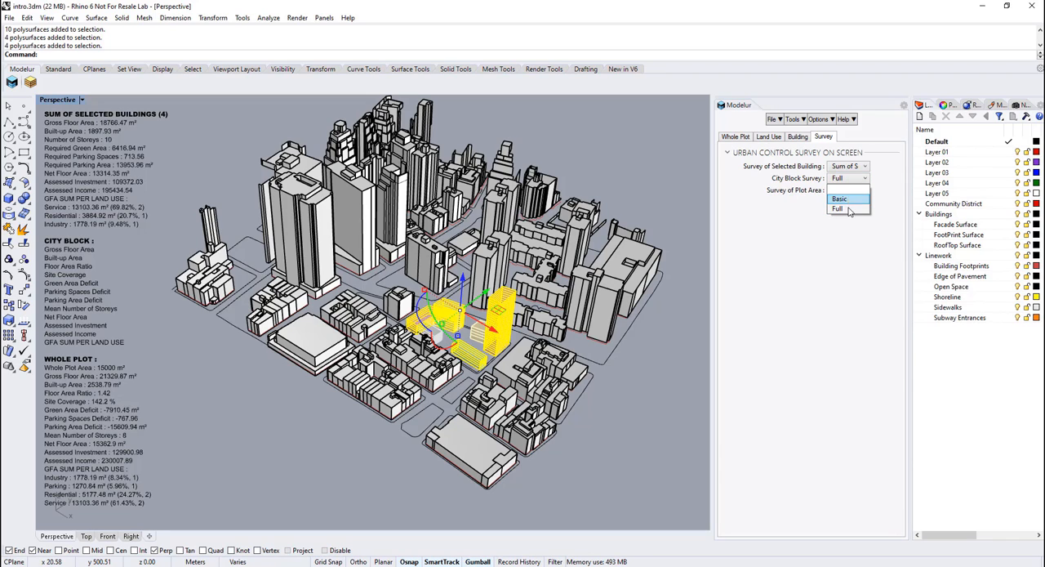
mouse_move(850, 209)
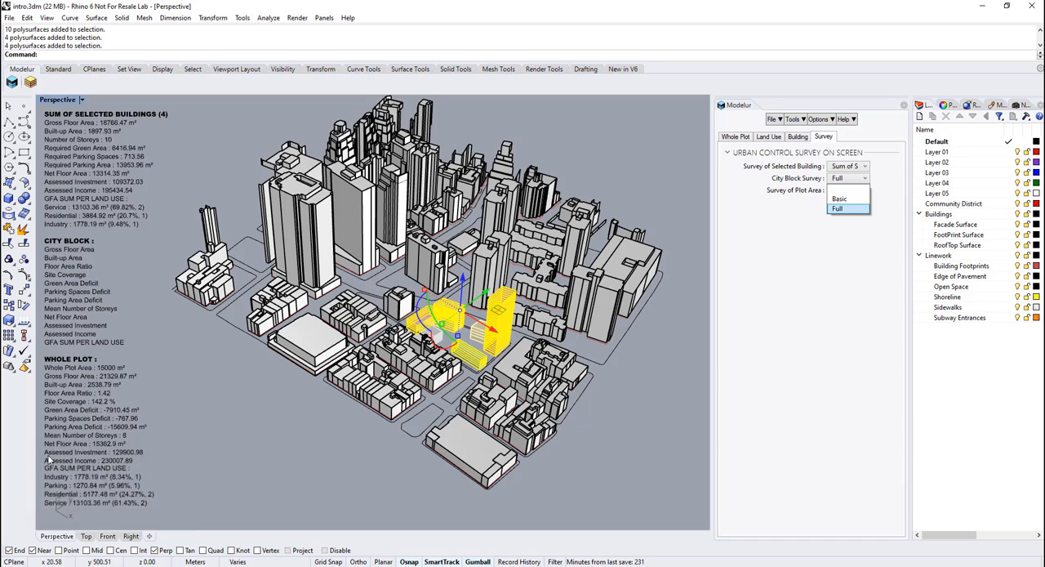
left_click(844, 209)
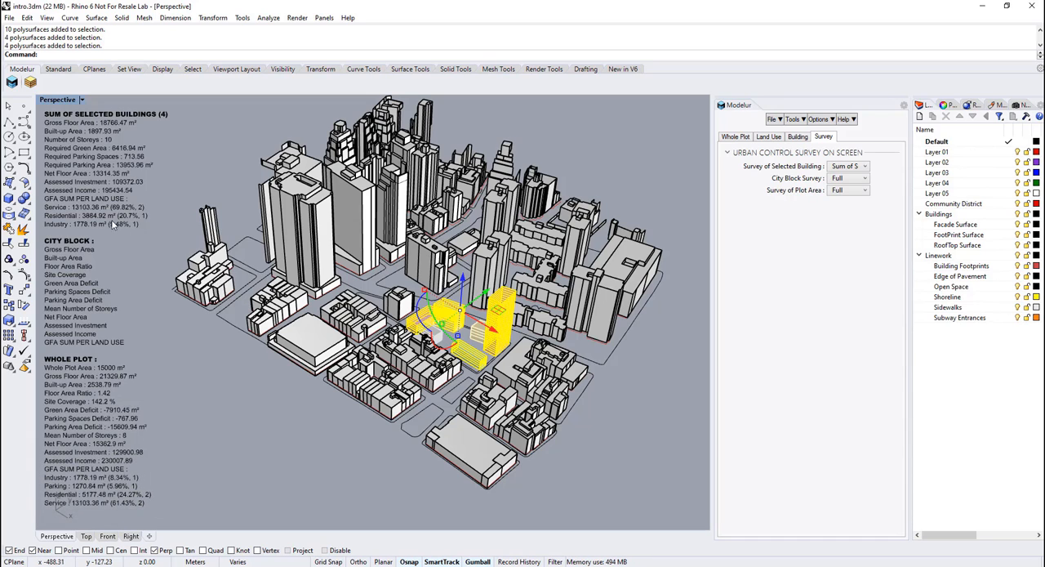
mouse_move(209, 498)
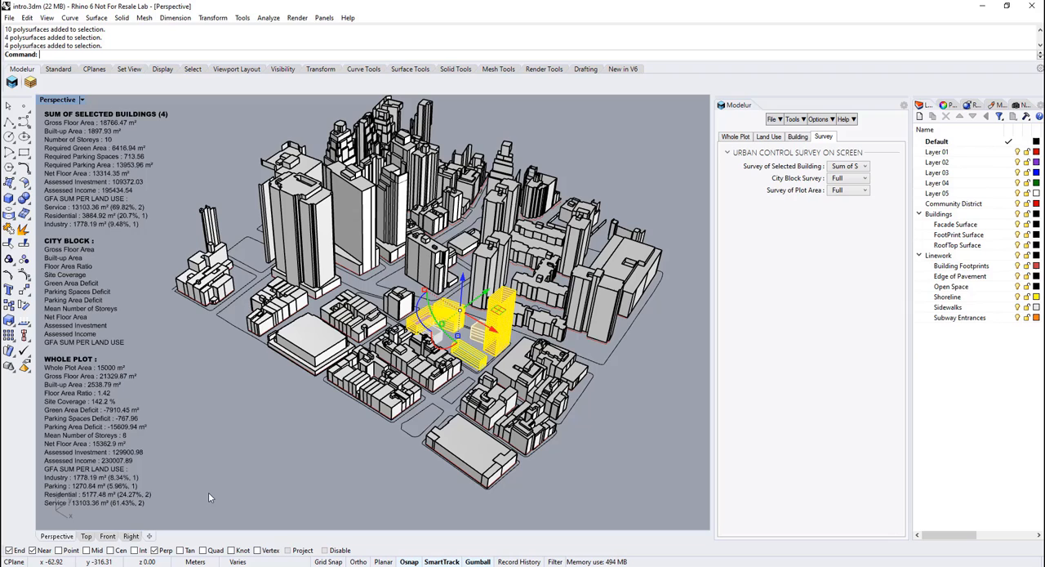
mouse_move(664, 303)
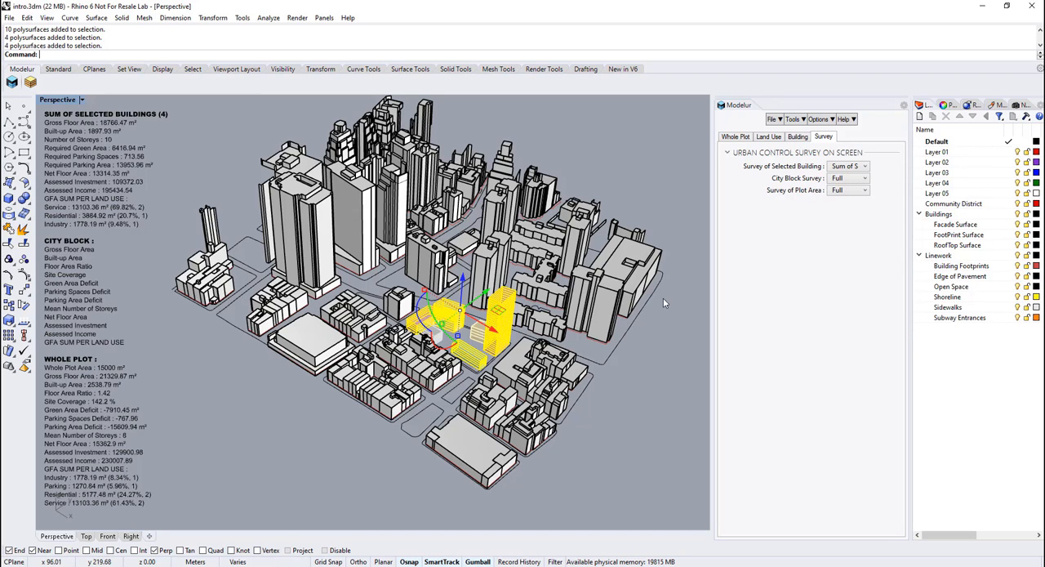
left_click(820, 119)
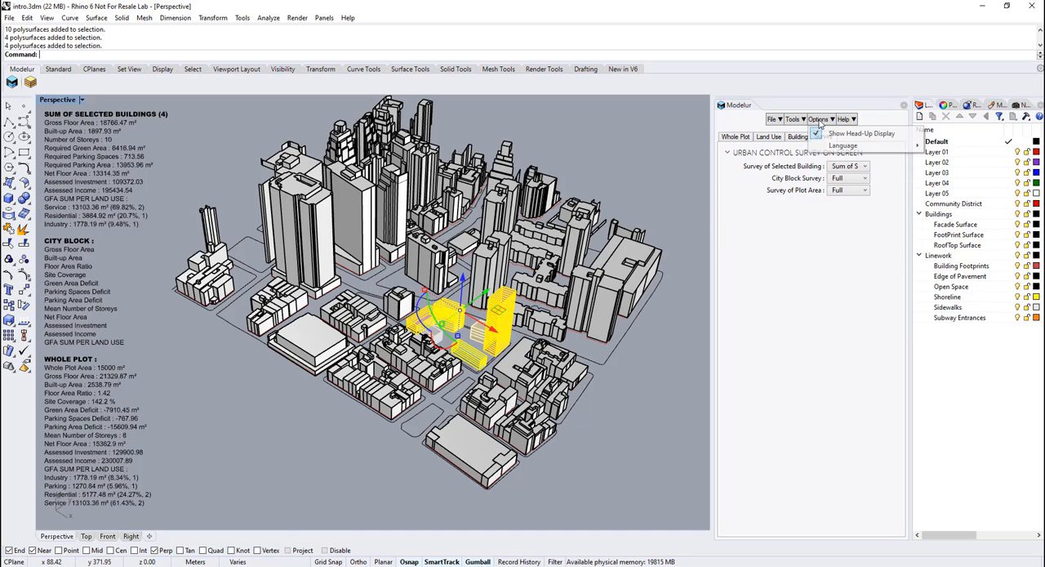
mouse_move(867, 133)
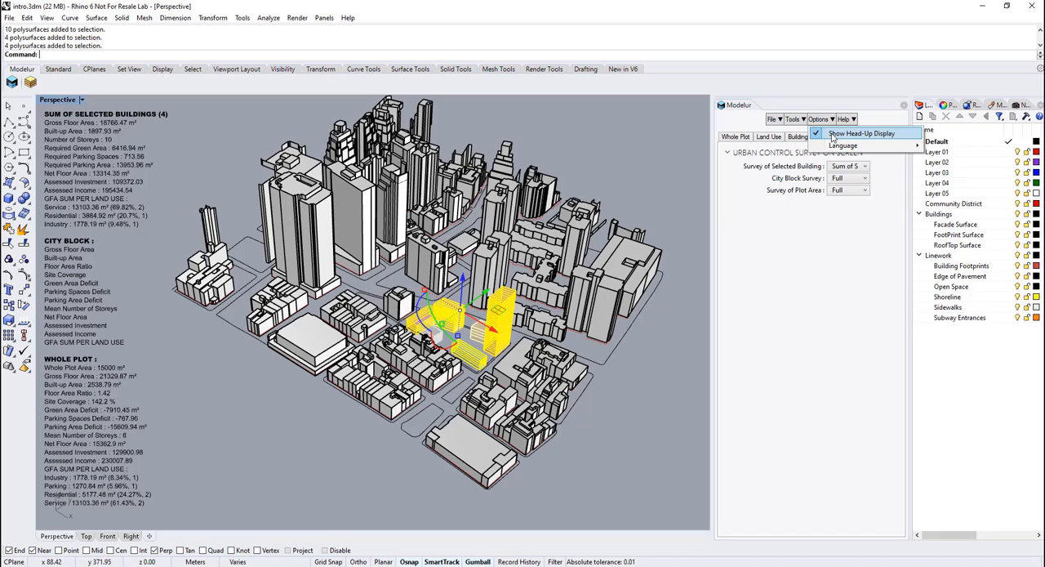
left_click(881, 133)
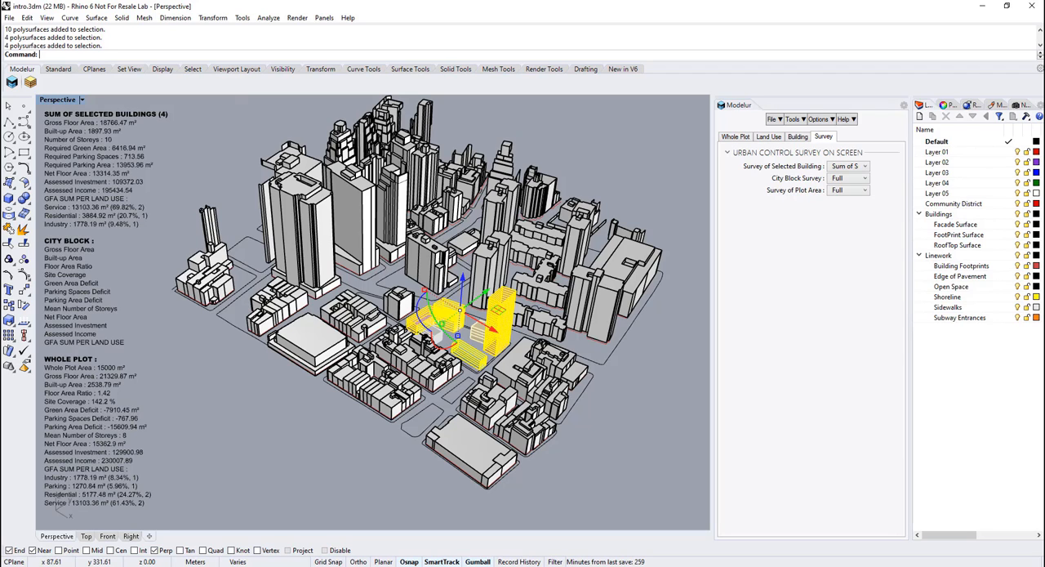
Export Urban Design Control Values for Whole Plot and Buildings as modelurSurvey.csv.
left_click(773, 119)
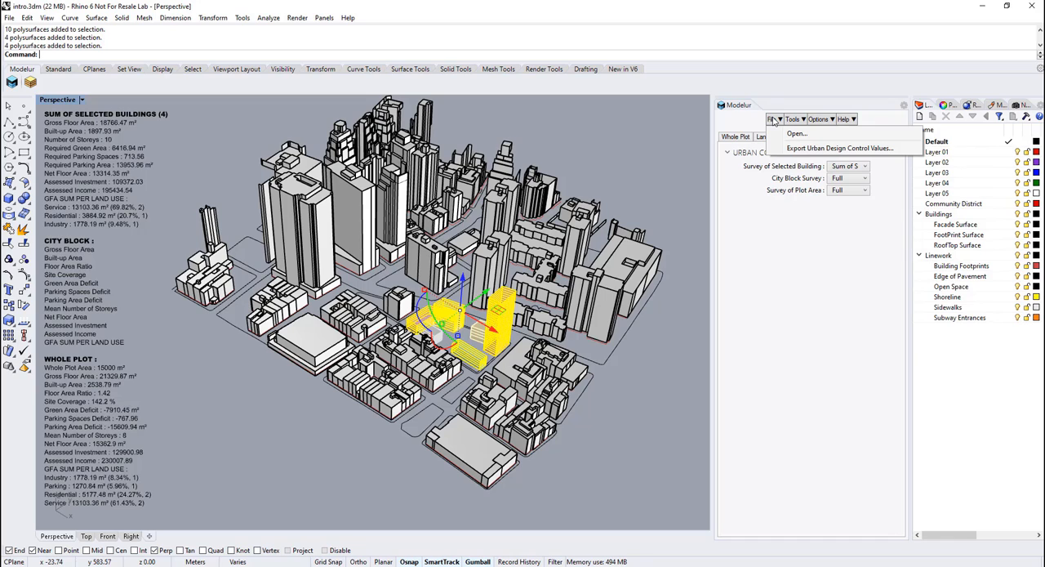
mouse_move(841, 148)
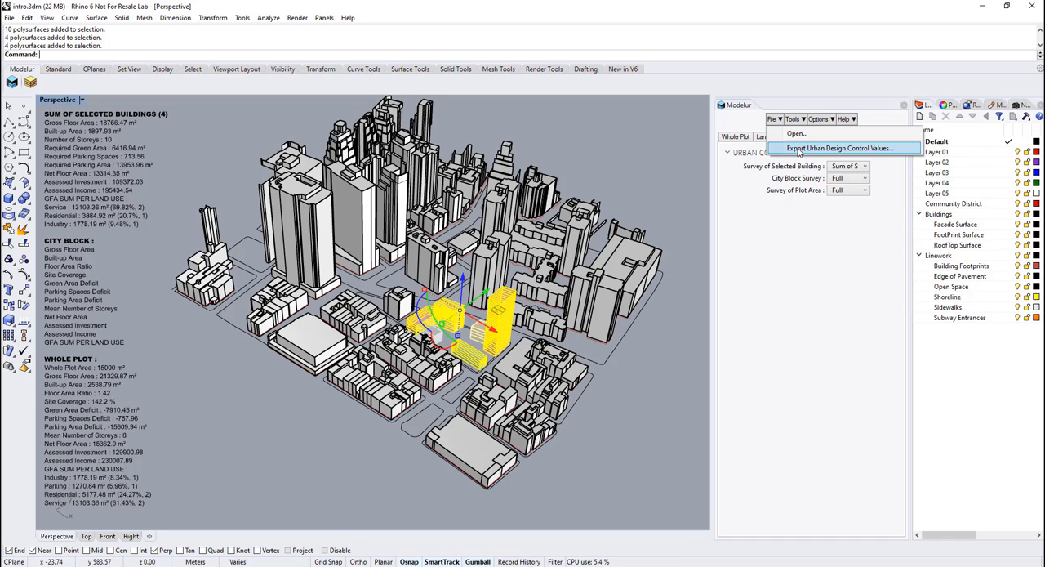
left_click(841, 148)
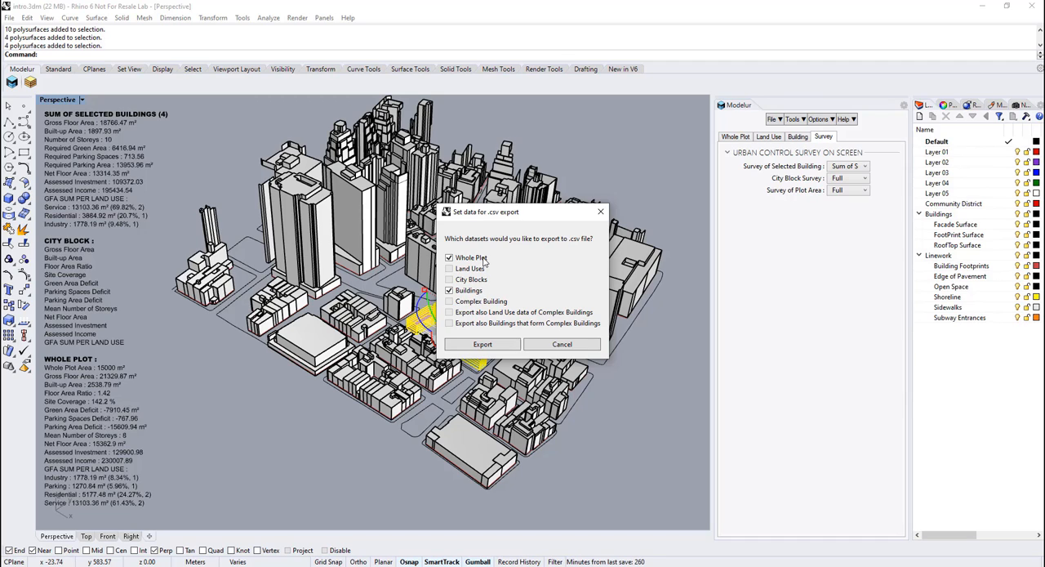
left_click(481, 343)
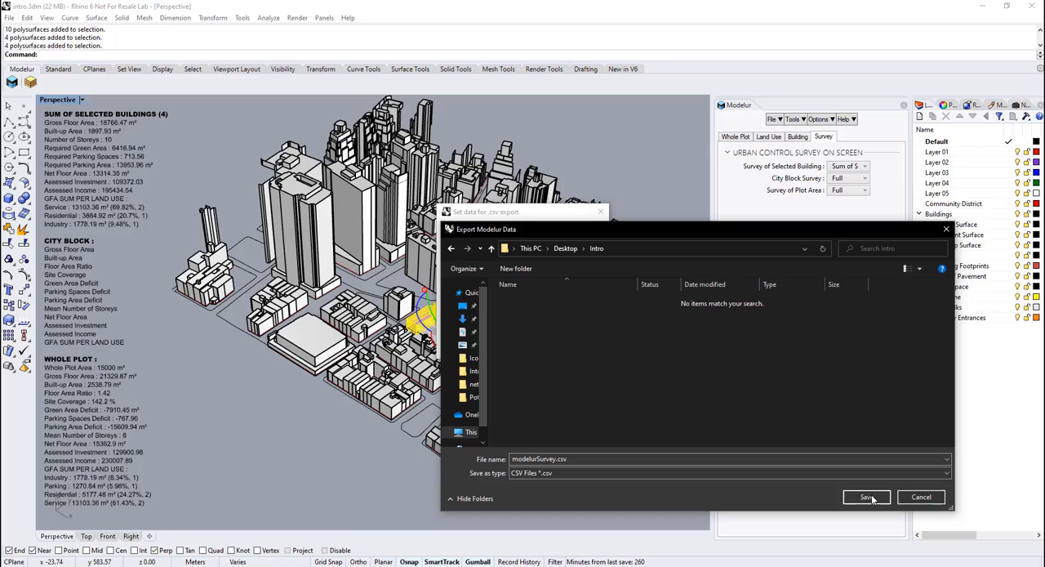
left_click(861, 498)
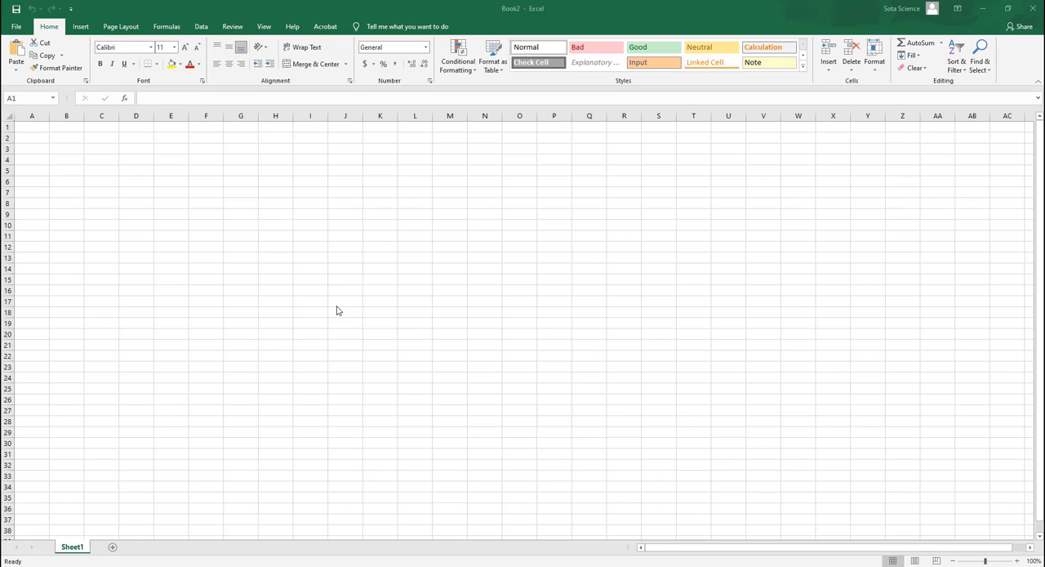
mouse_move(281, 268)
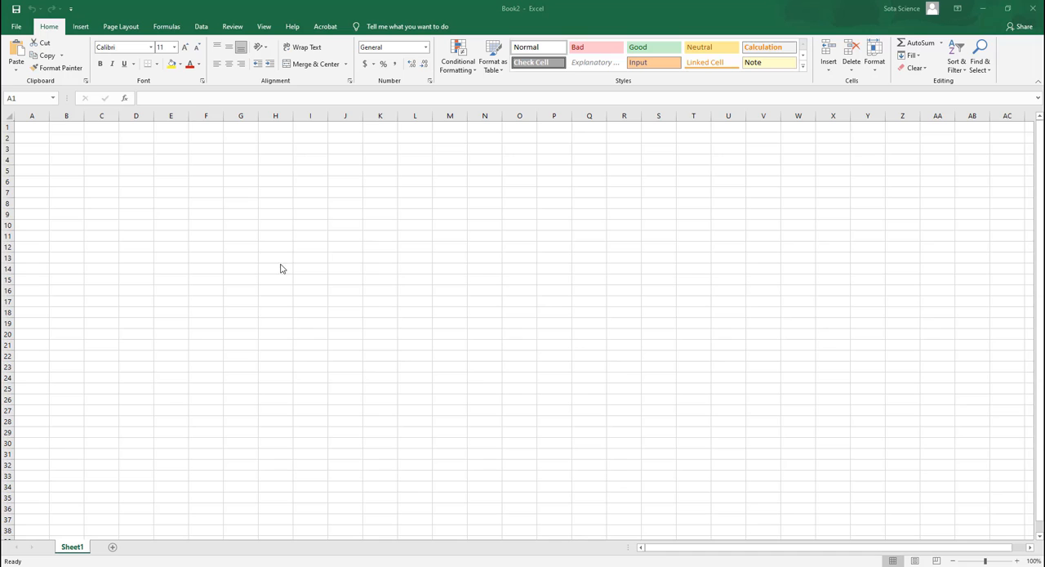
Import modelurSurvey.csv via From Text with UTF-8 origin, placing it at $A$1.
left_click(203, 24)
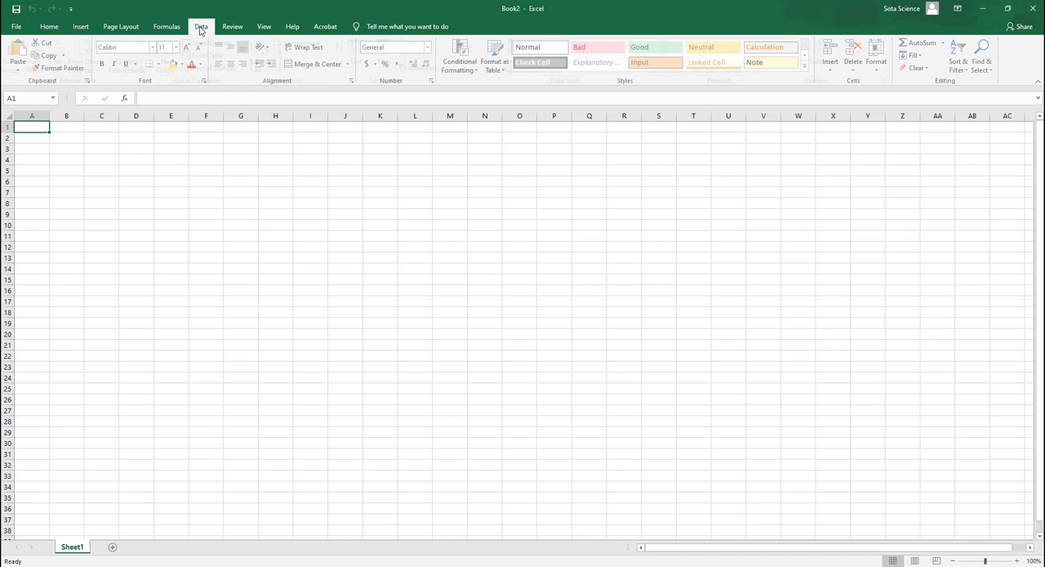
left_click(36, 57)
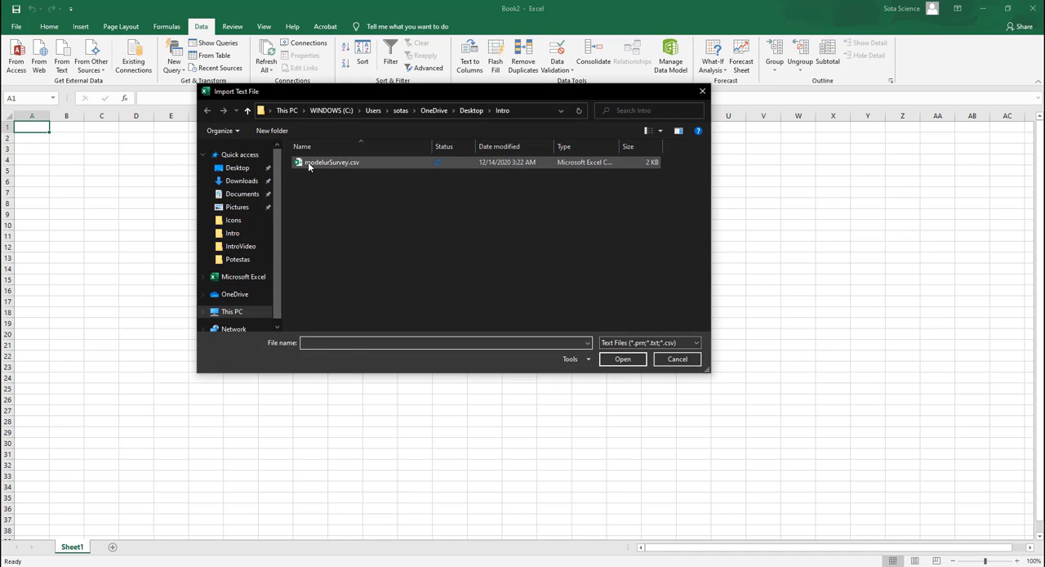
left_click(622, 359)
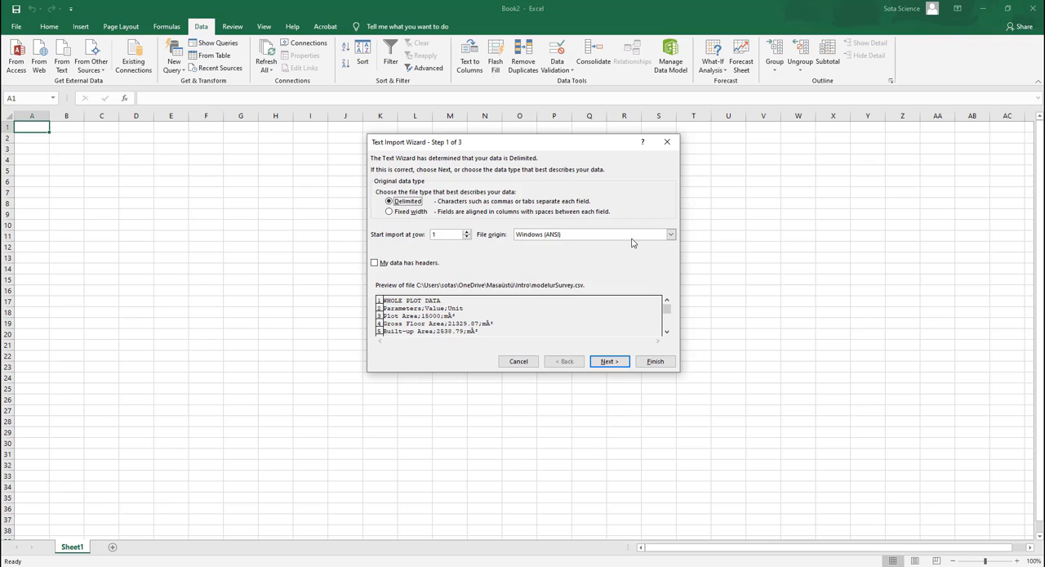
left_click(670, 234)
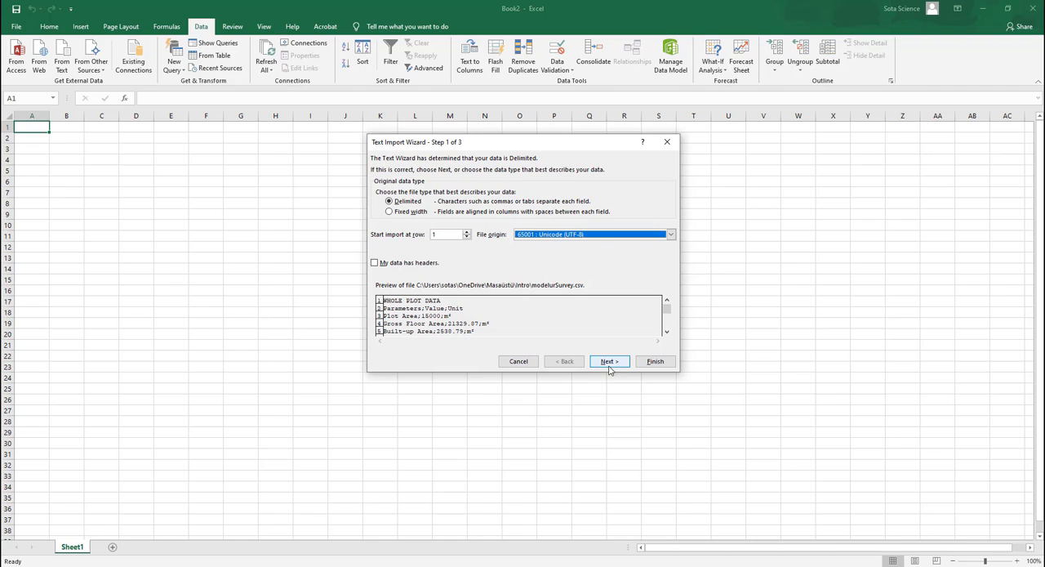
left_click(608, 361)
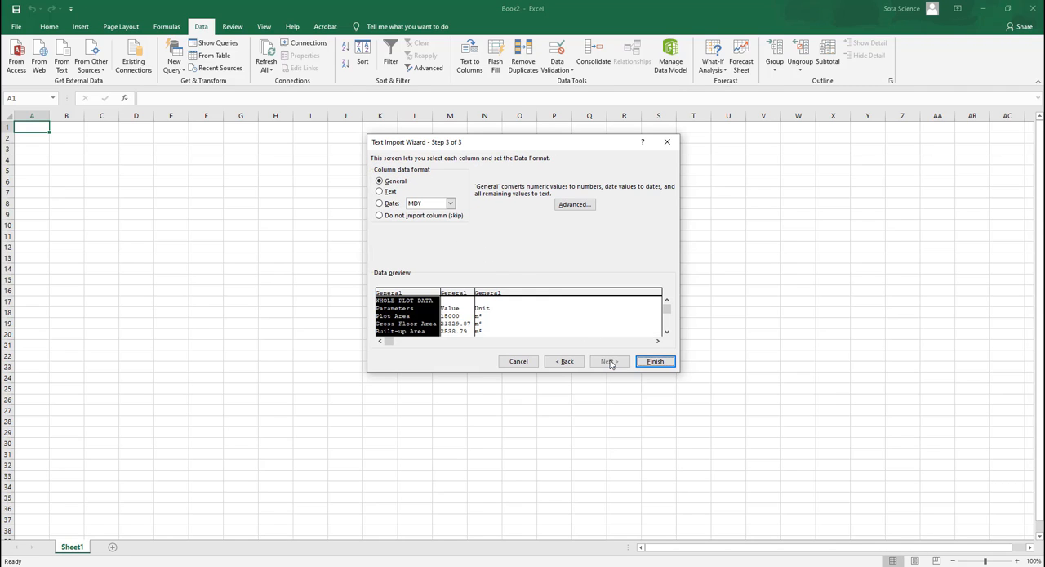
left_click(656, 361)
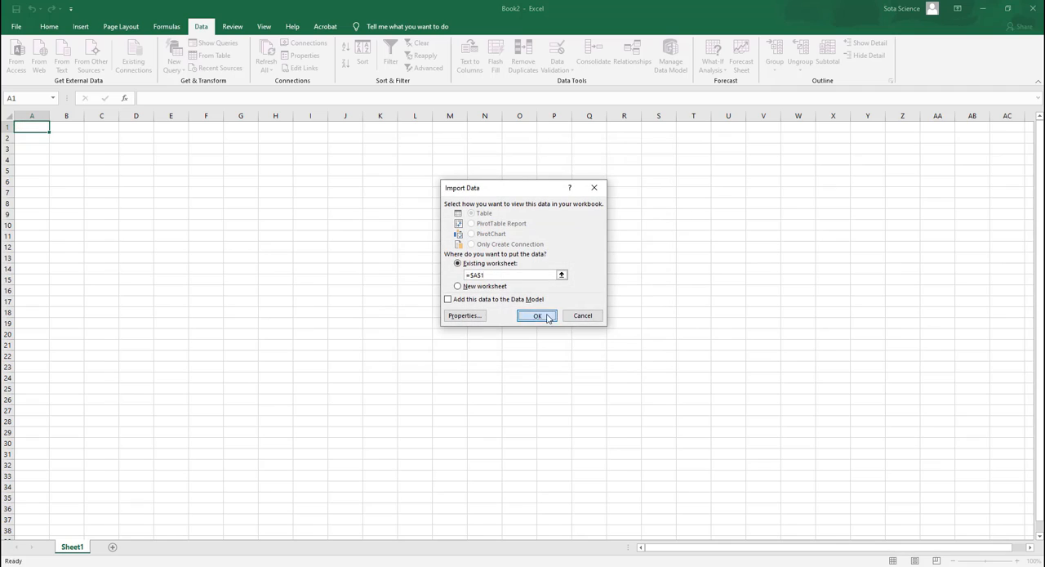
left_click(537, 315)
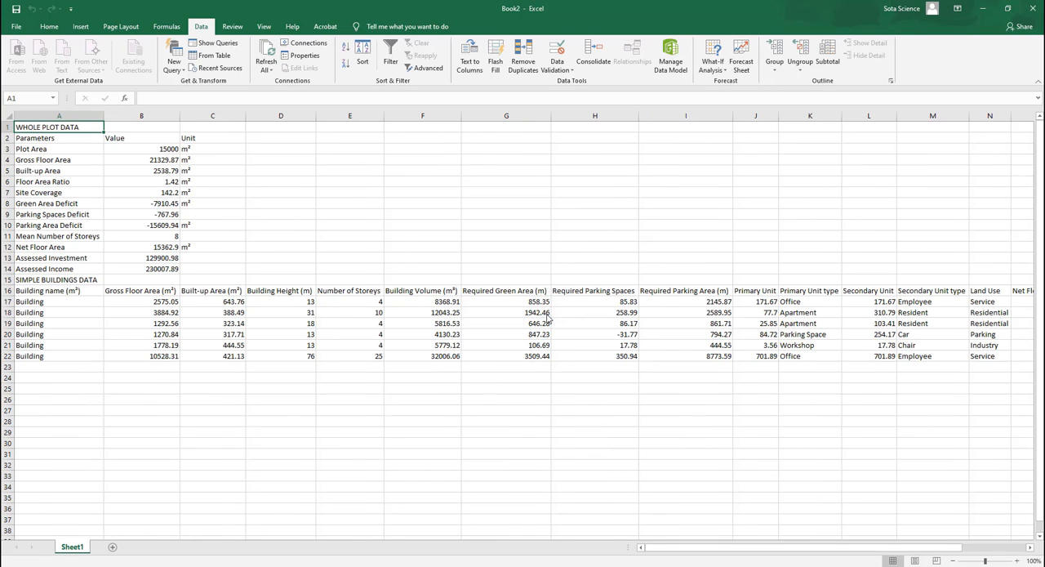
mouse_move(97, 170)
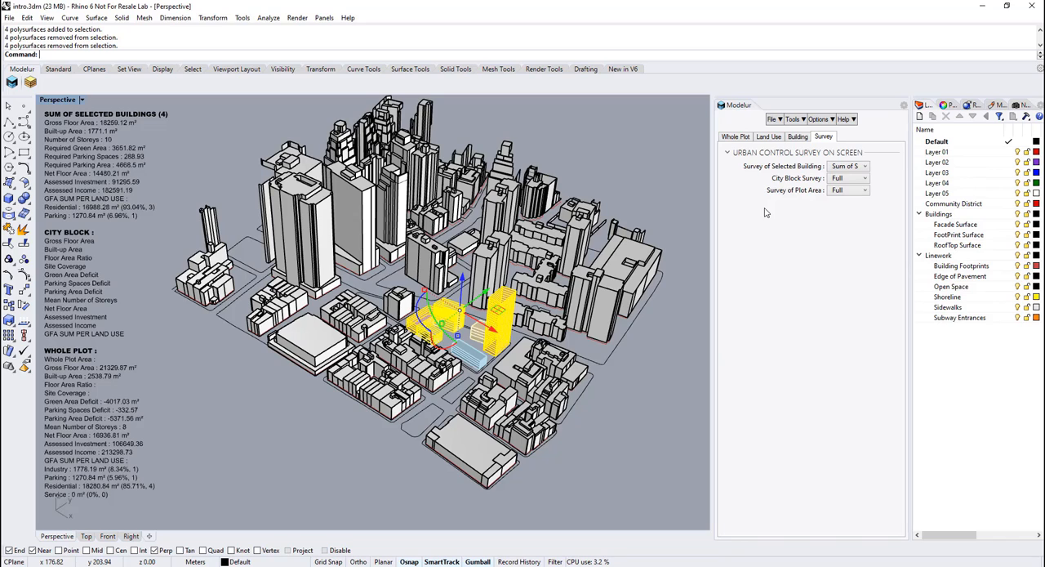
left_click(845, 118)
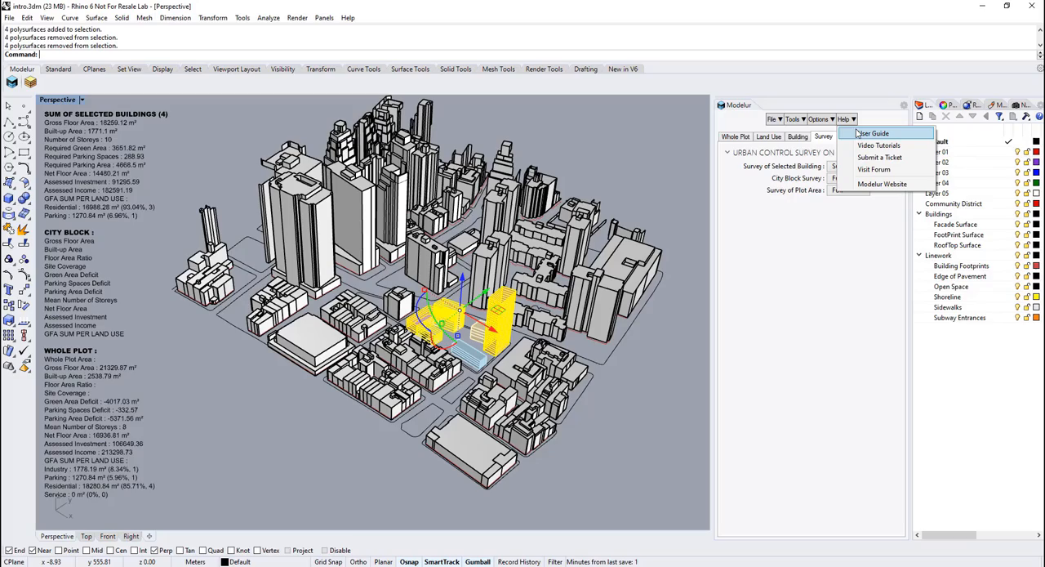
left_click(873, 133)
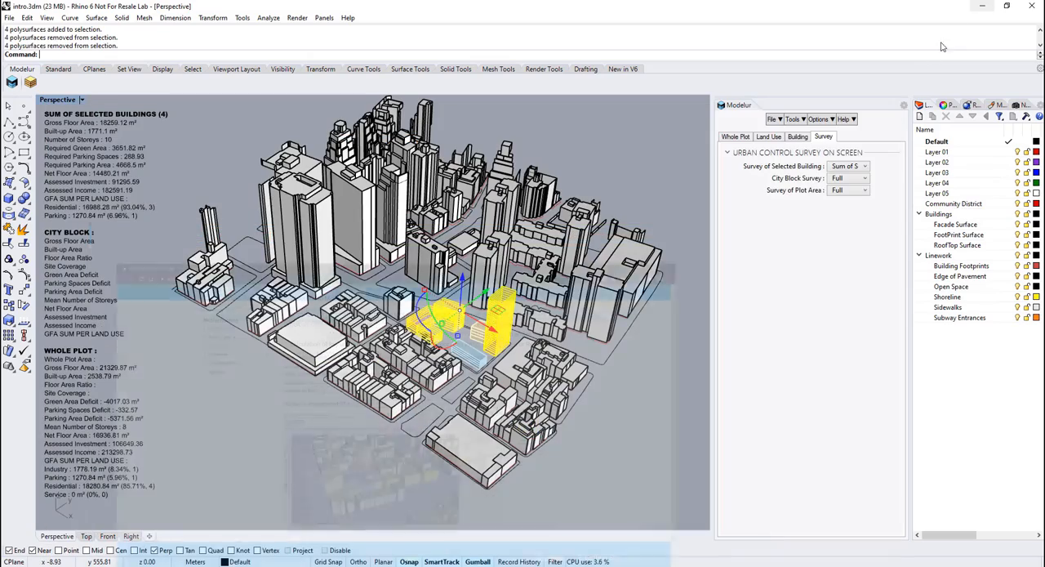
left_click(849, 119)
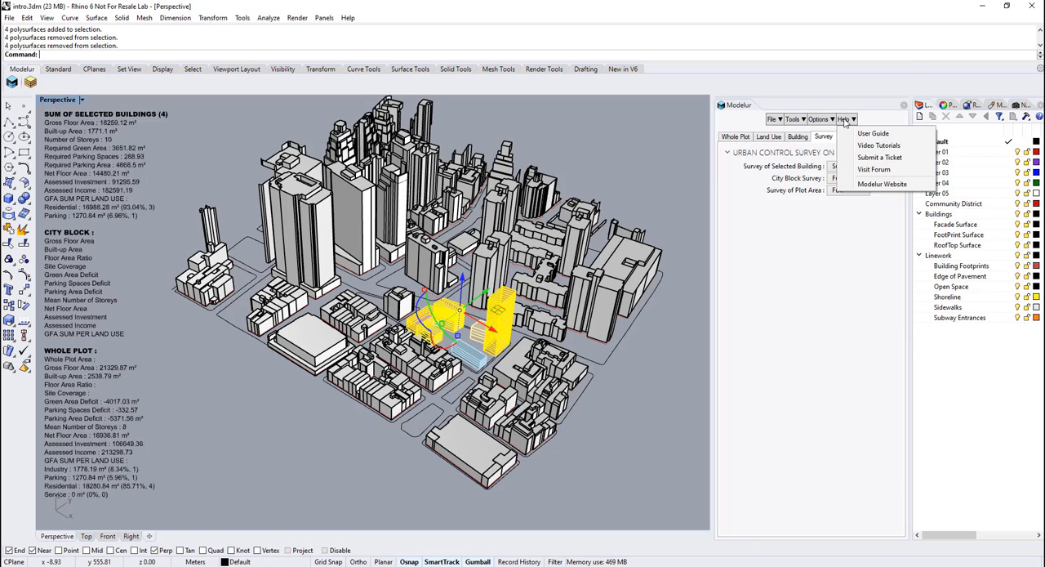
left_click(876, 145)
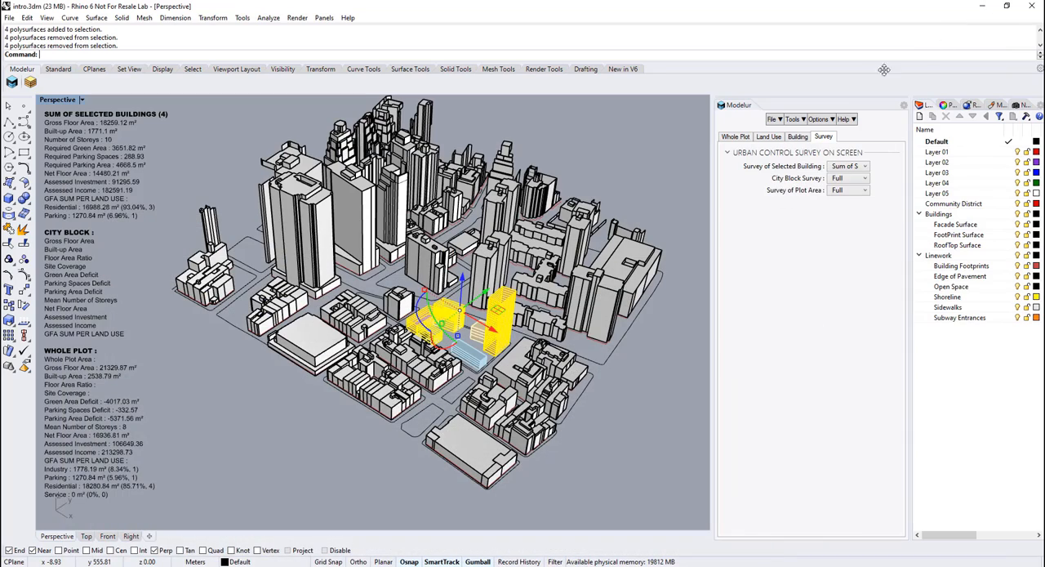
left_click(846, 119)
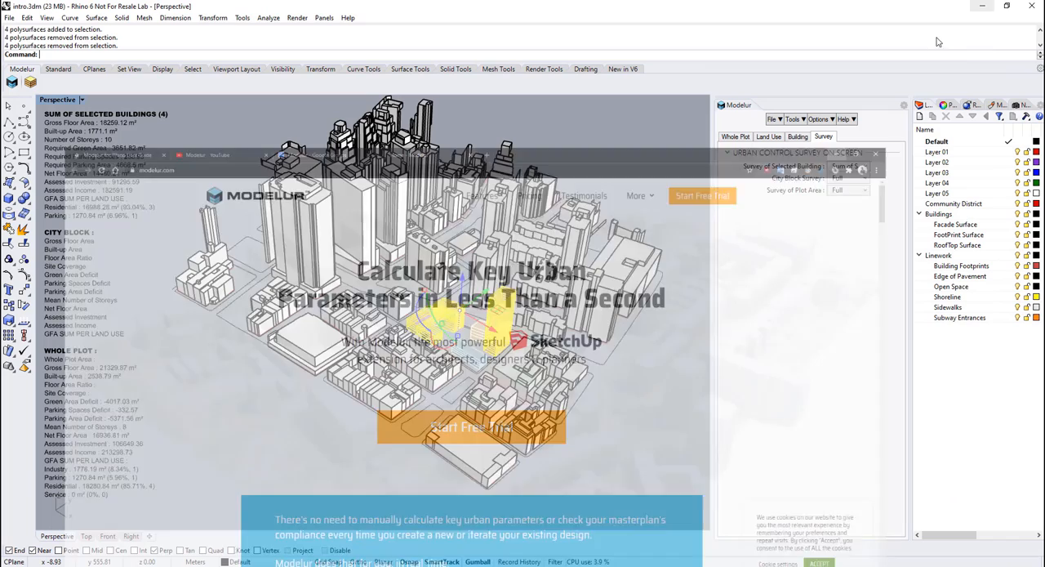
left_click(846, 119)
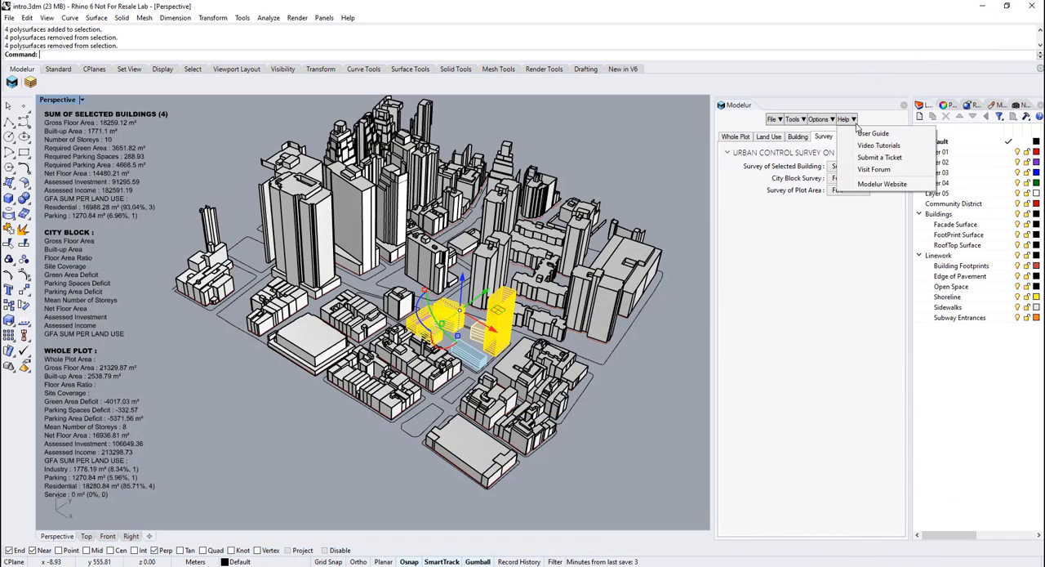
mouse_move(880, 157)
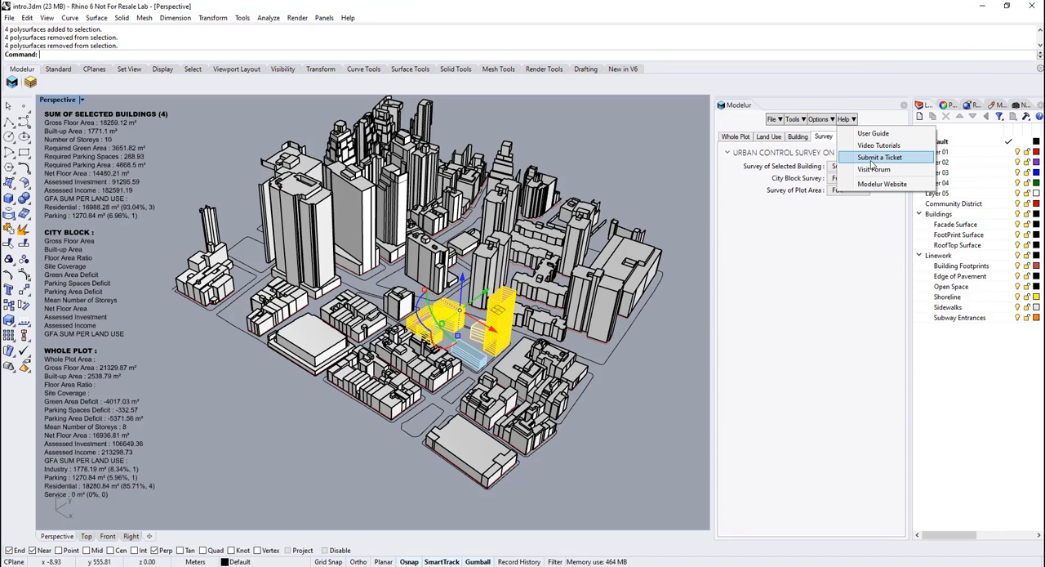
left_click(879, 157)
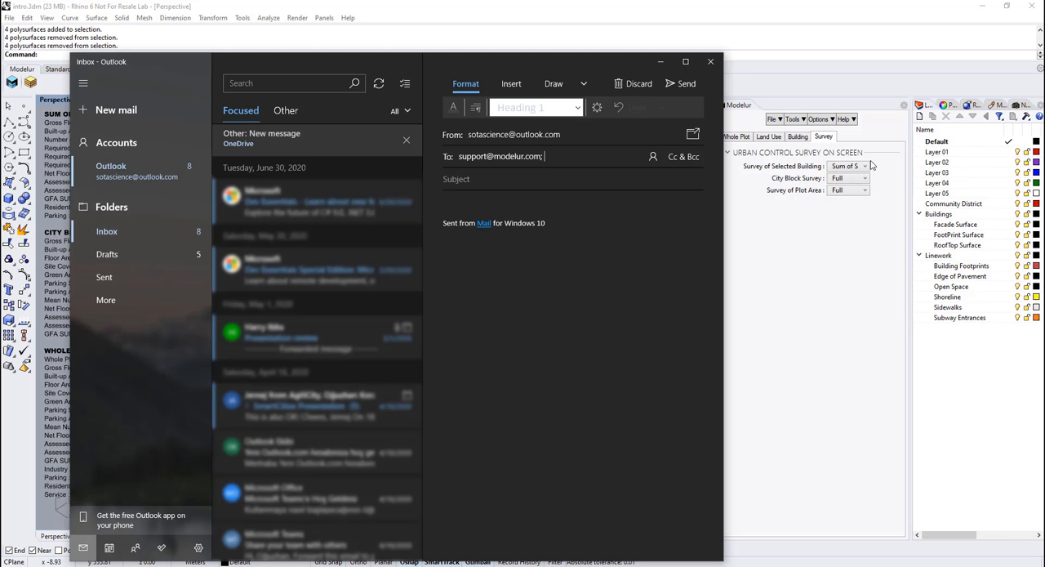
left_click(709, 61)
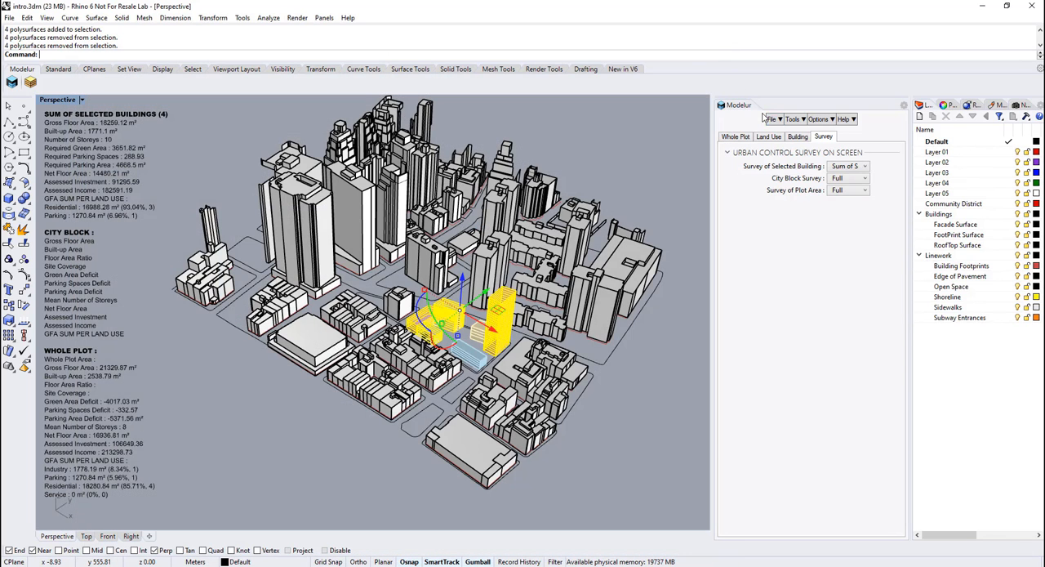